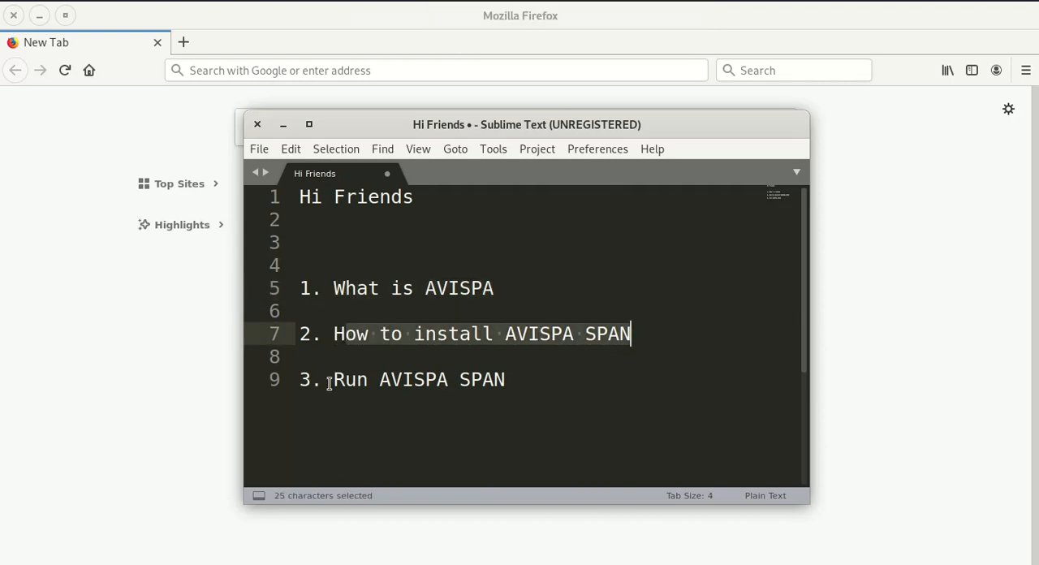
Put away the Sublime Text outline so the AVISPA home page shows in Firefox
{"action": "left_click", "coordinate": [256, 124]}
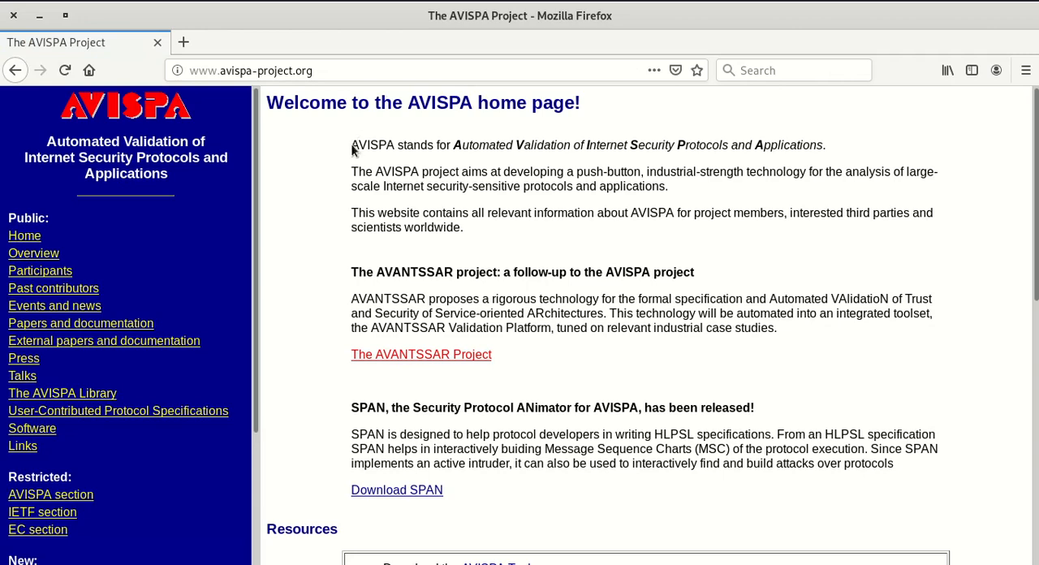
{"action": "left_click_drag", "start_coordinate": [351, 144], "coordinate": [718, 144]}
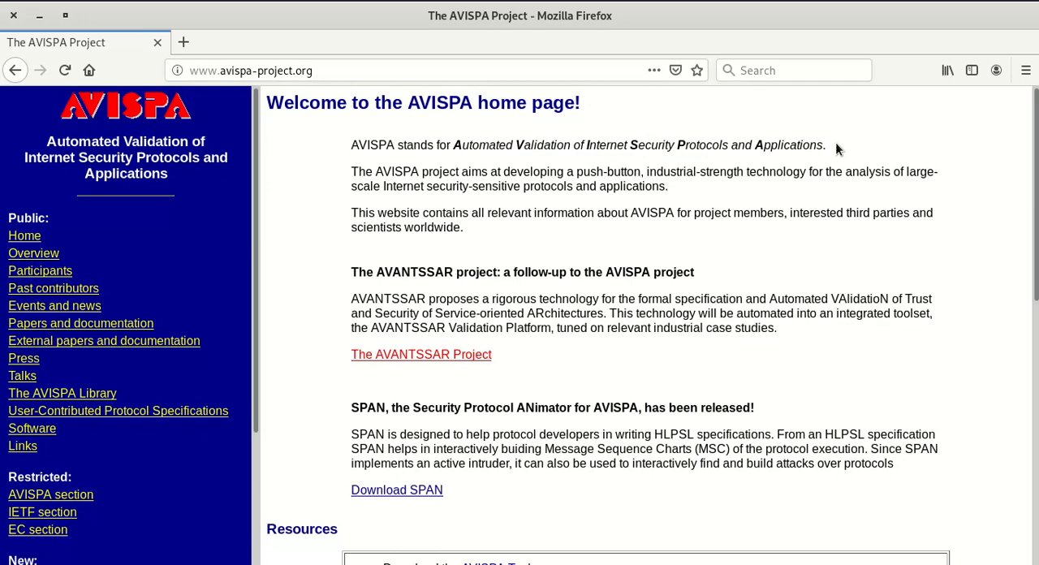
{"action": "mouse_move", "coordinate": [487, 155]}
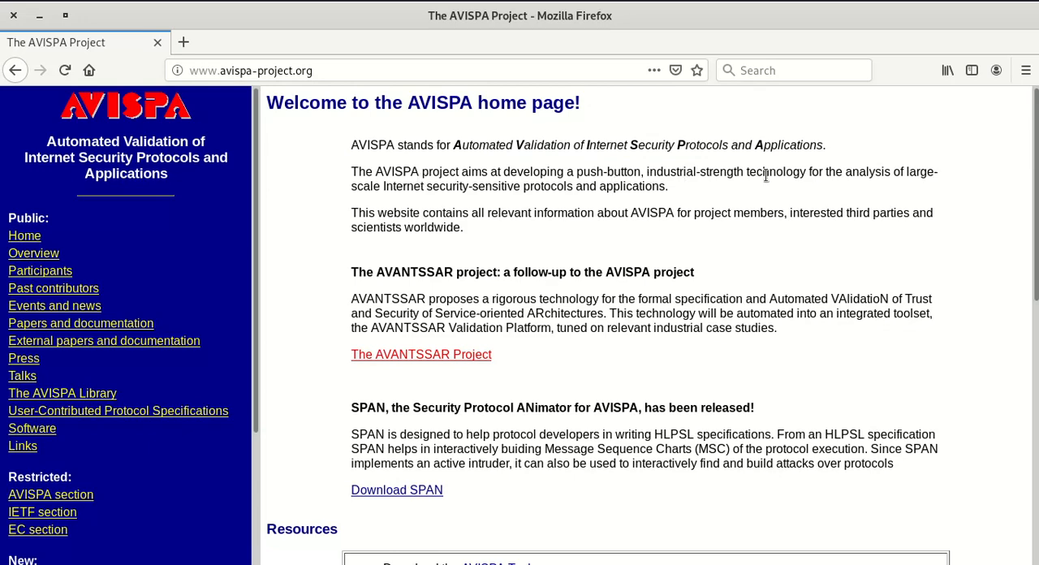
{"action": "mouse_move", "coordinate": [559, 203]}
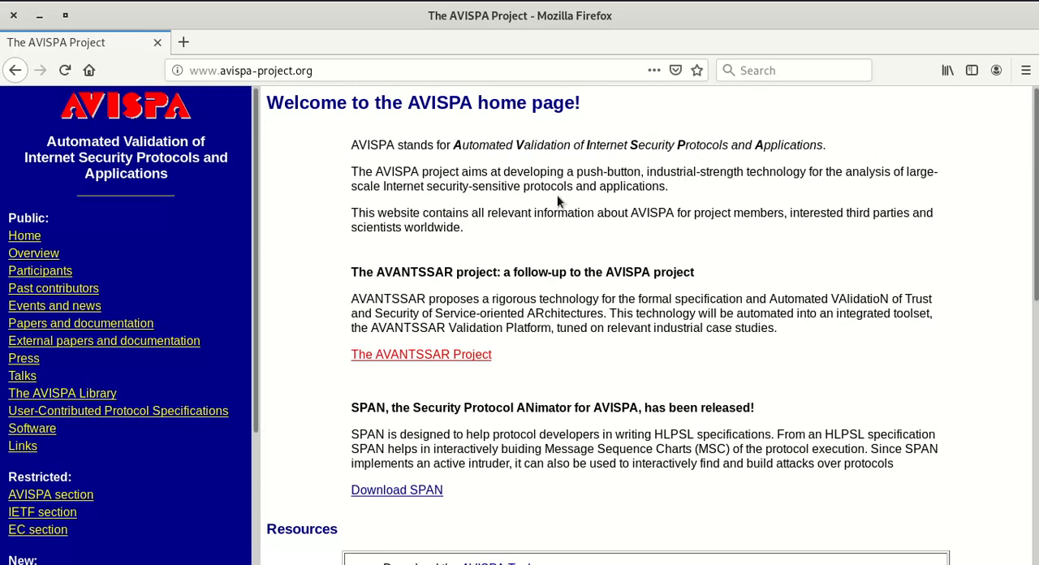
{"action": "scroll", "scroll_direction": "down", "scroll_amount": 3}
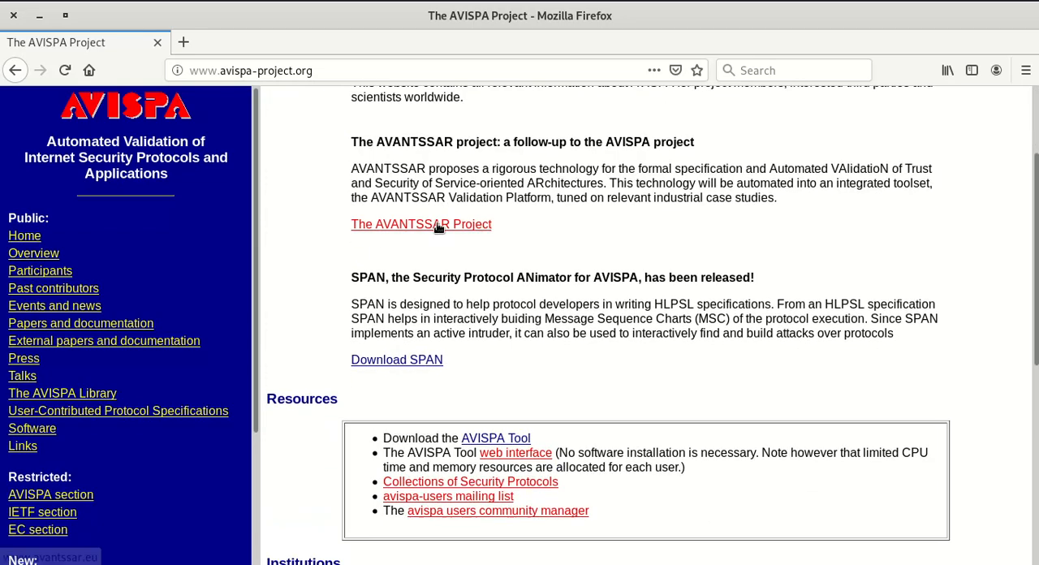
{"action": "double_click", "coordinate": [369, 276]}
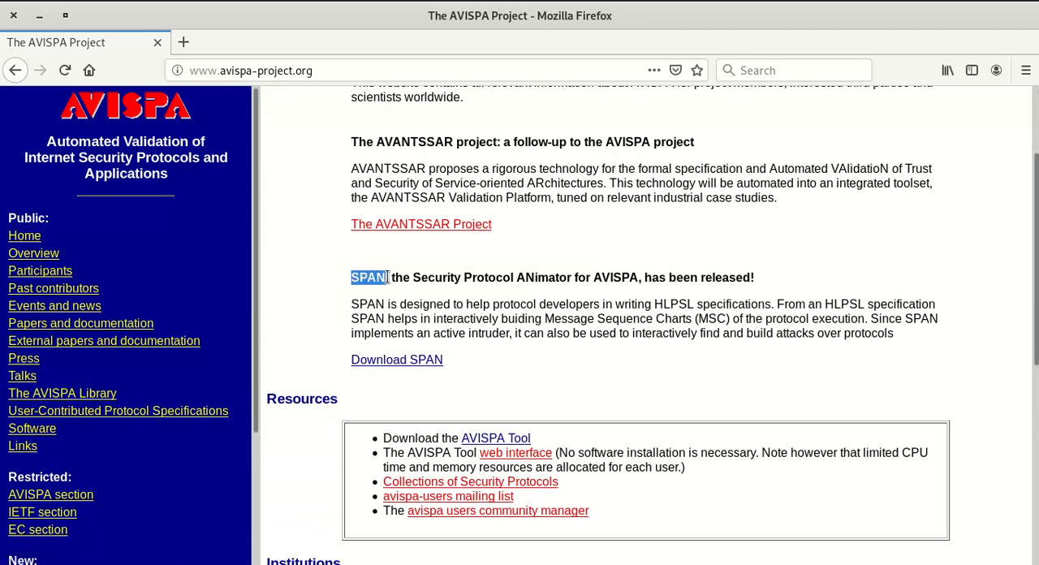
{"action": "mouse_move", "coordinate": [539, 285]}
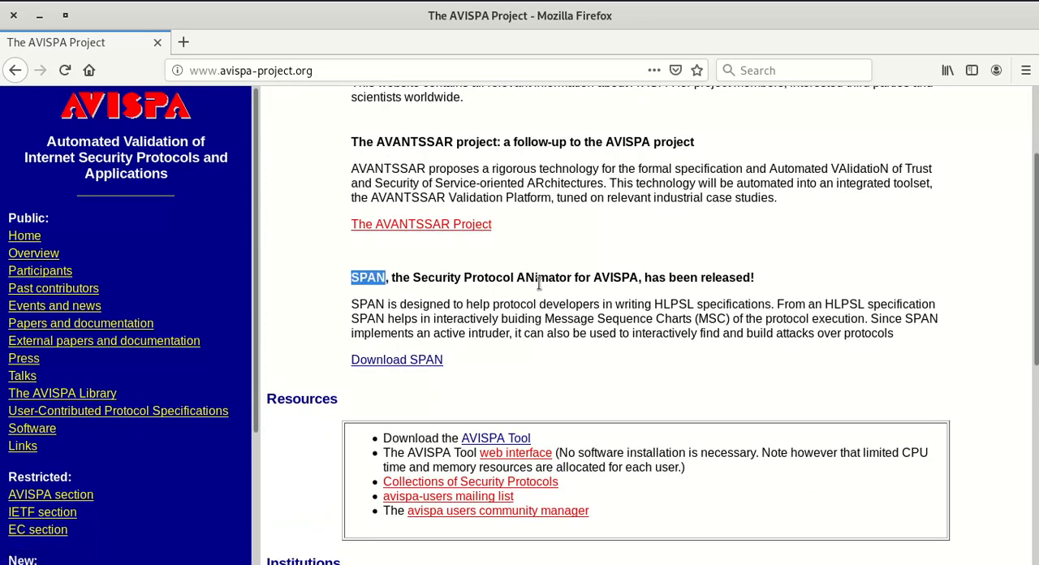
{"action": "mouse_move", "coordinate": [406, 293]}
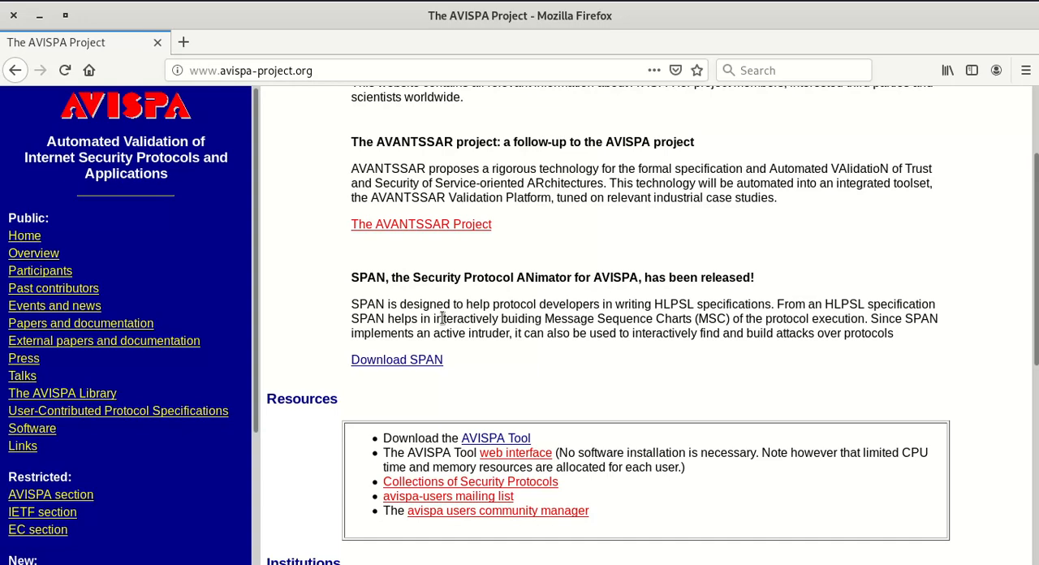
{"action": "mouse_move", "coordinate": [445, 357]}
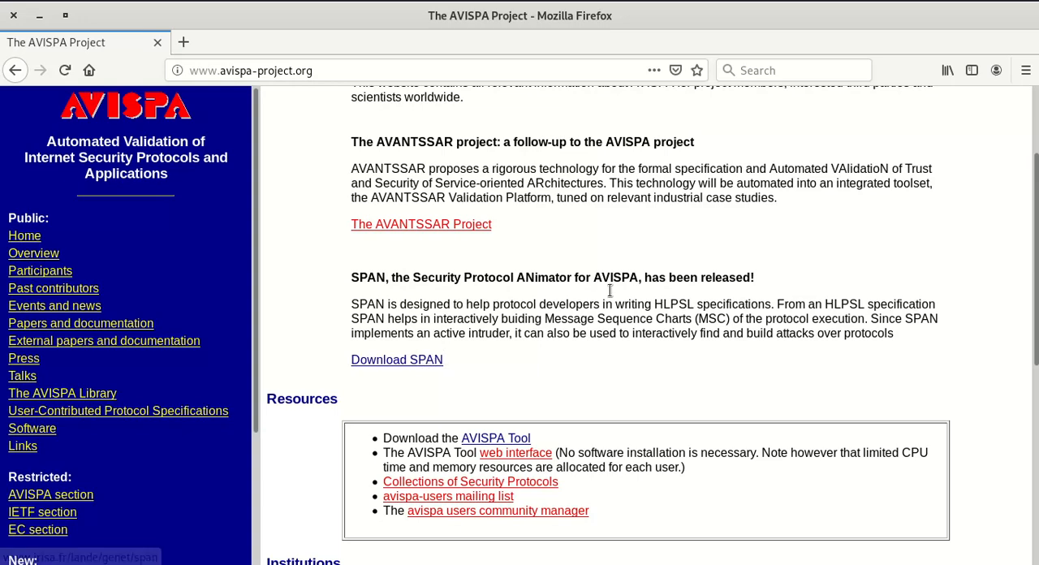
{"action": "mouse_move", "coordinate": [354, 318]}
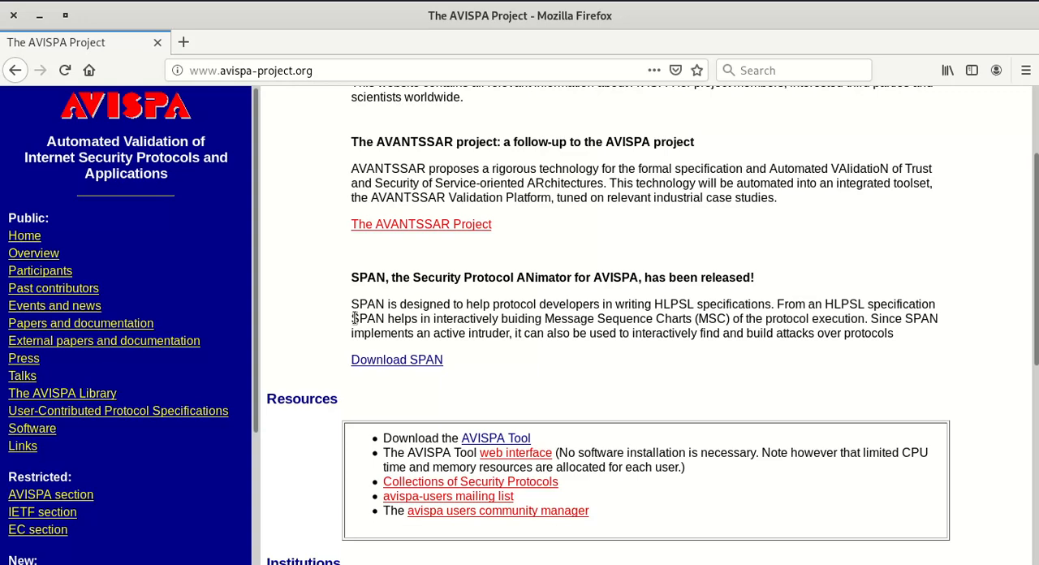
{"action": "left_click_drag", "start_coordinate": [351, 304], "coordinate": [409, 303]}
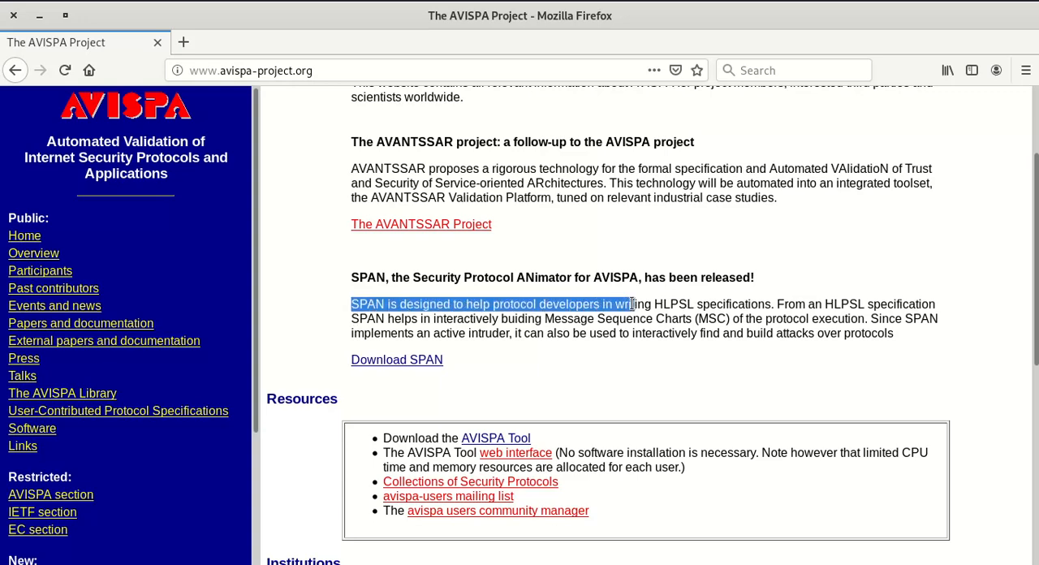
{"action": "left_click_drag", "start_coordinate": [630, 304], "coordinate": [764, 304]}
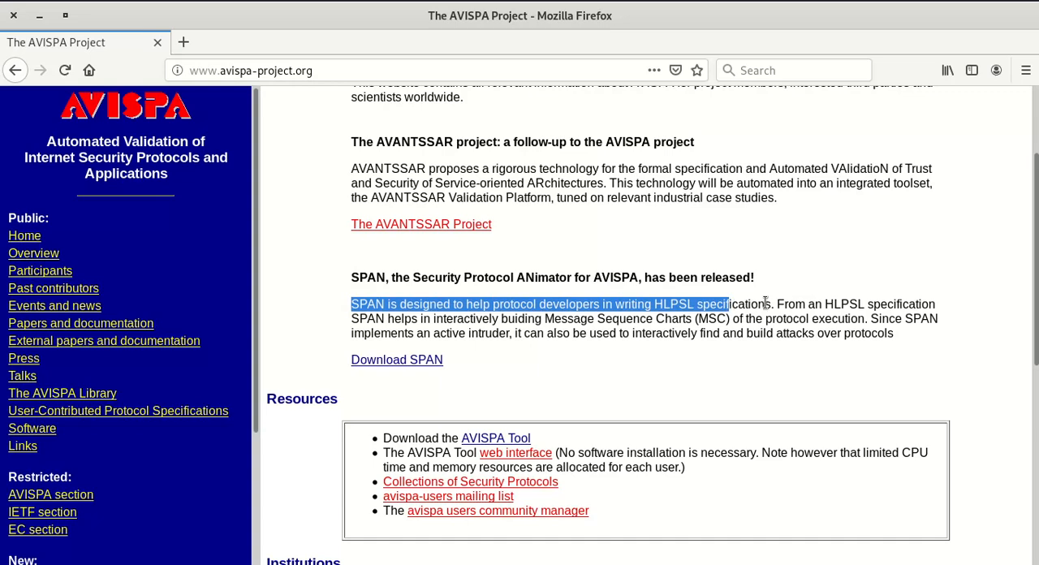
{"action": "double_click", "coordinate": [673, 303]}
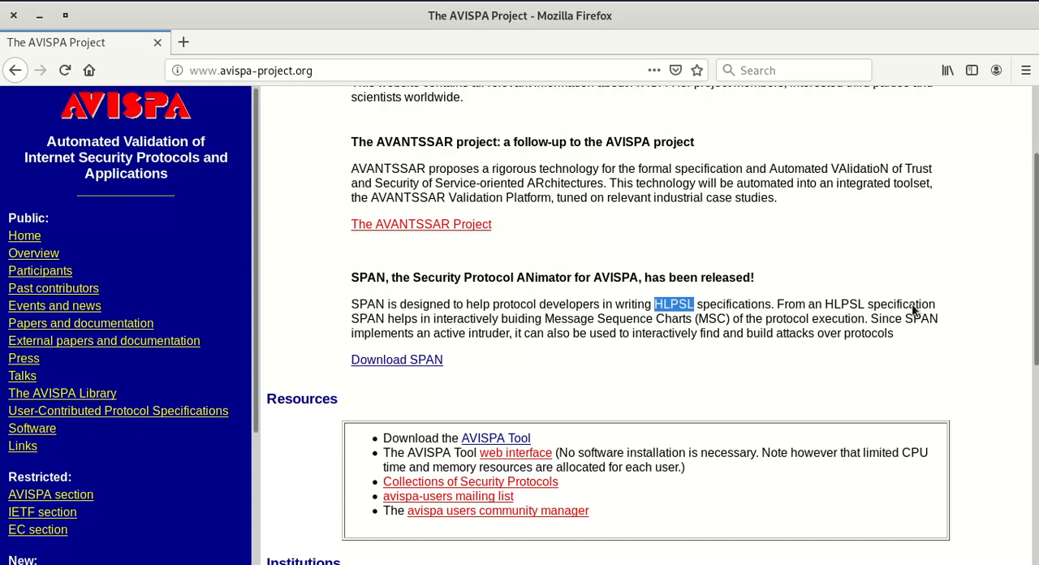
{"action": "mouse_move", "coordinate": [940, 308]}
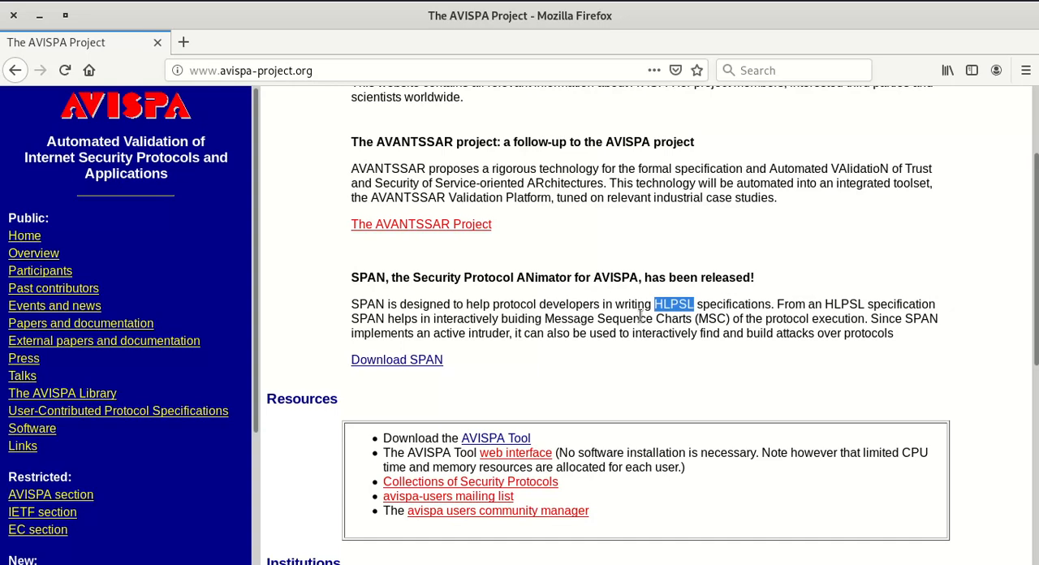
{"action": "mouse_move", "coordinate": [867, 320]}
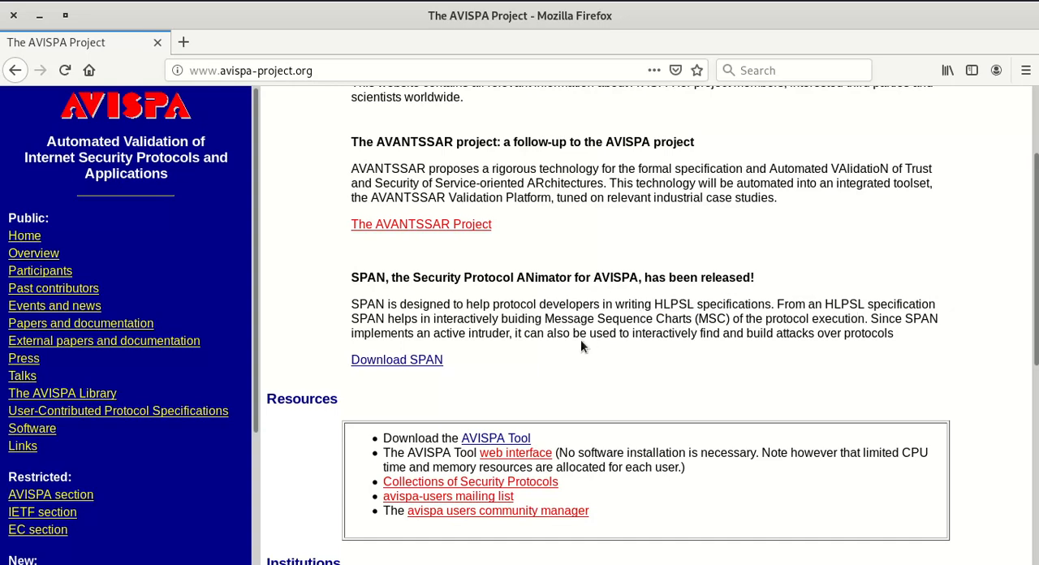
Download the SPAN 1.6 VirtualBox disk span_on_ubuntu10.ova via the Download SPAN page and save it
{"action": "left_click", "coordinate": [396, 361]}
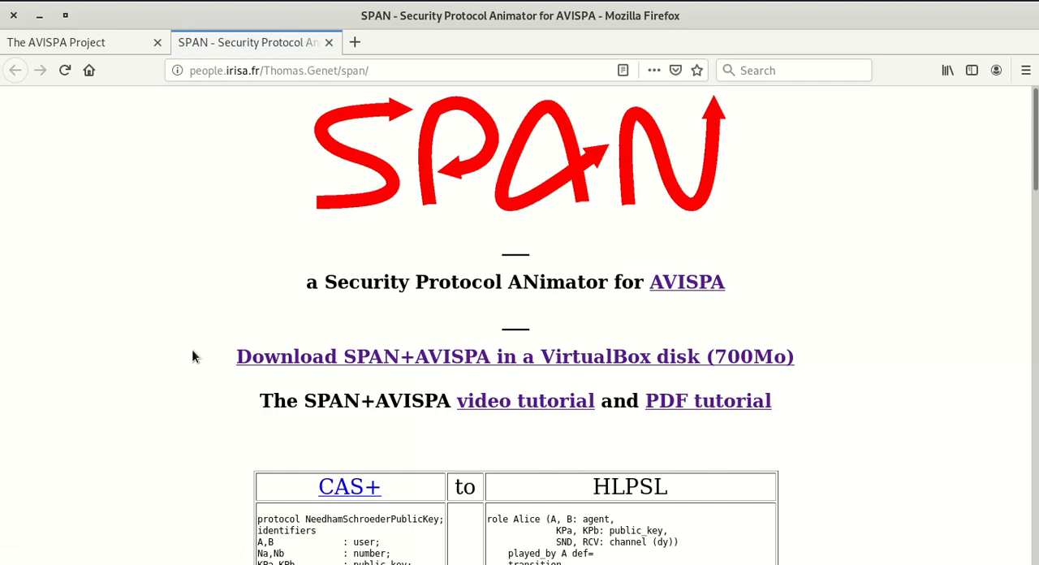
{"action": "mouse_move", "coordinate": [570, 366]}
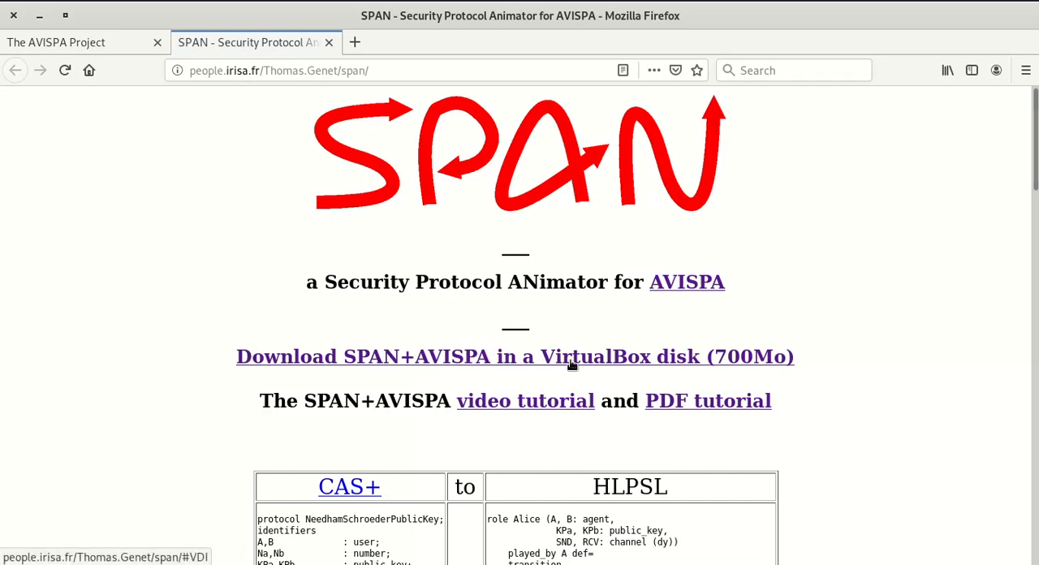
{"action": "left_click", "coordinate": [515, 357]}
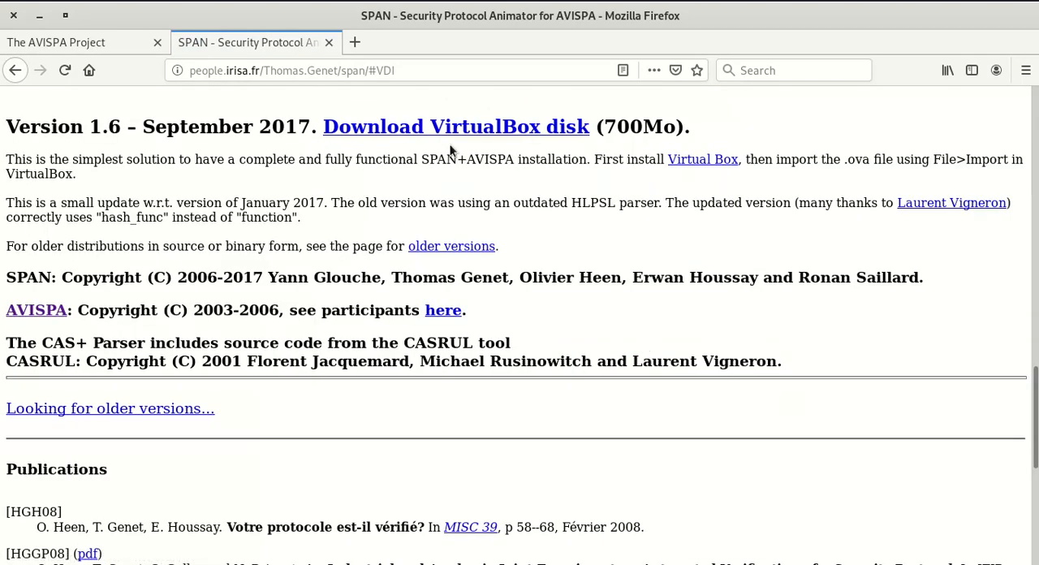
{"action": "left_click", "coordinate": [455, 127]}
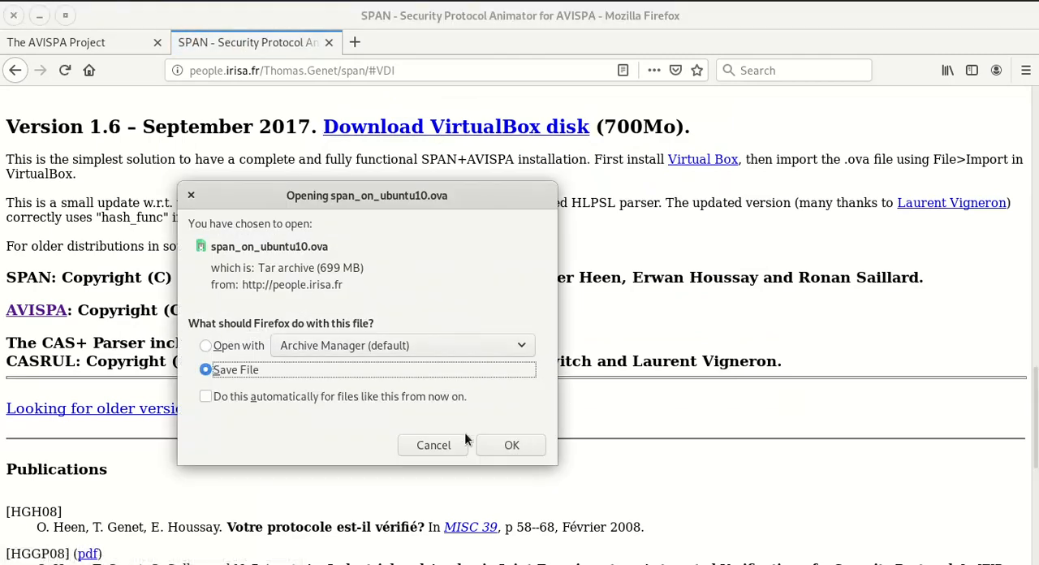
{"action": "left_click", "coordinate": [432, 445]}
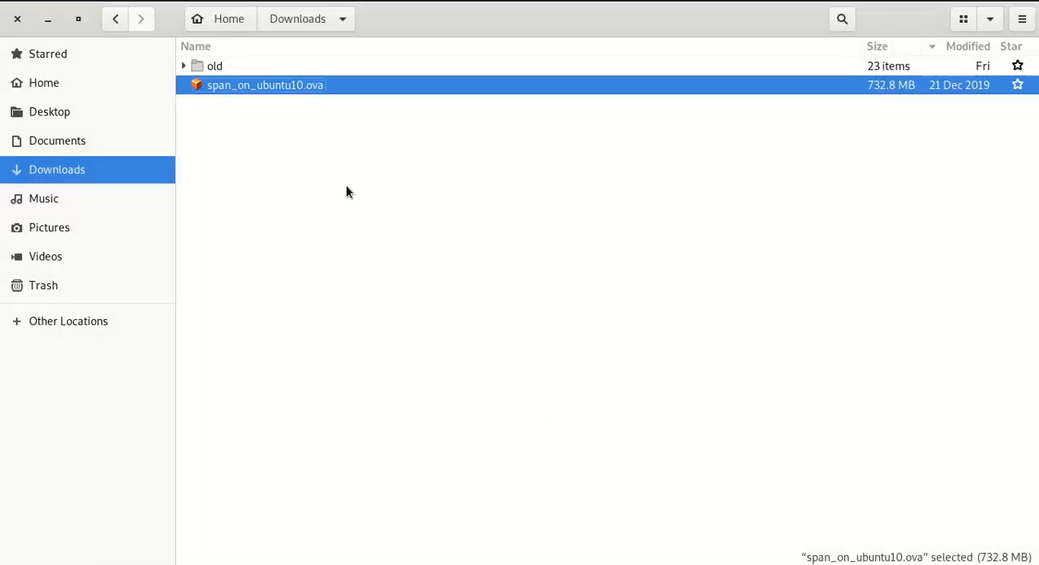
Search the installed applications for 'vi' to launch Oracle VM VirtualBox
{"action": "left_click", "coordinate": [468, 336]}
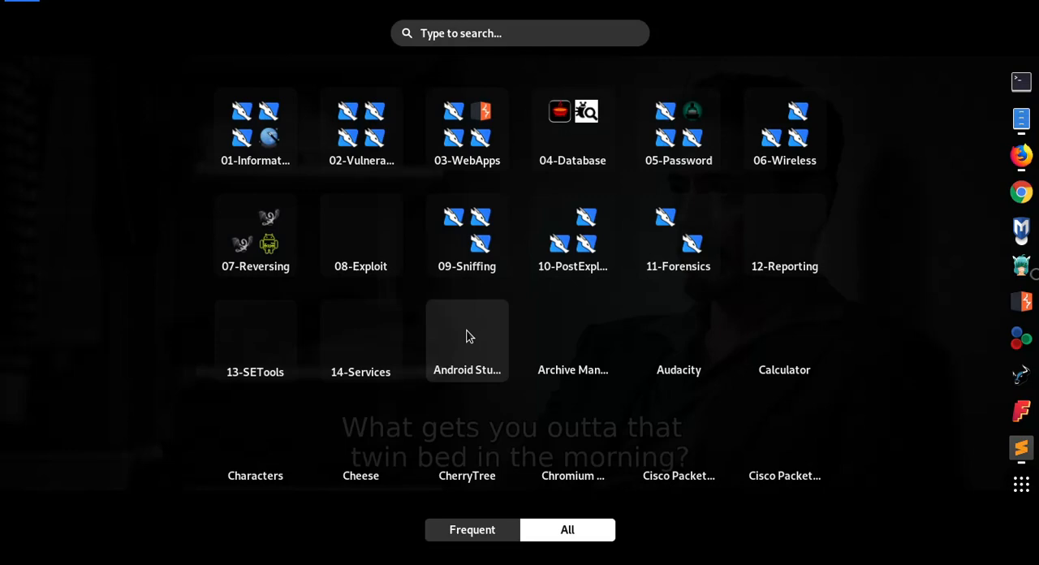
{"action": "type", "text": "vi"}
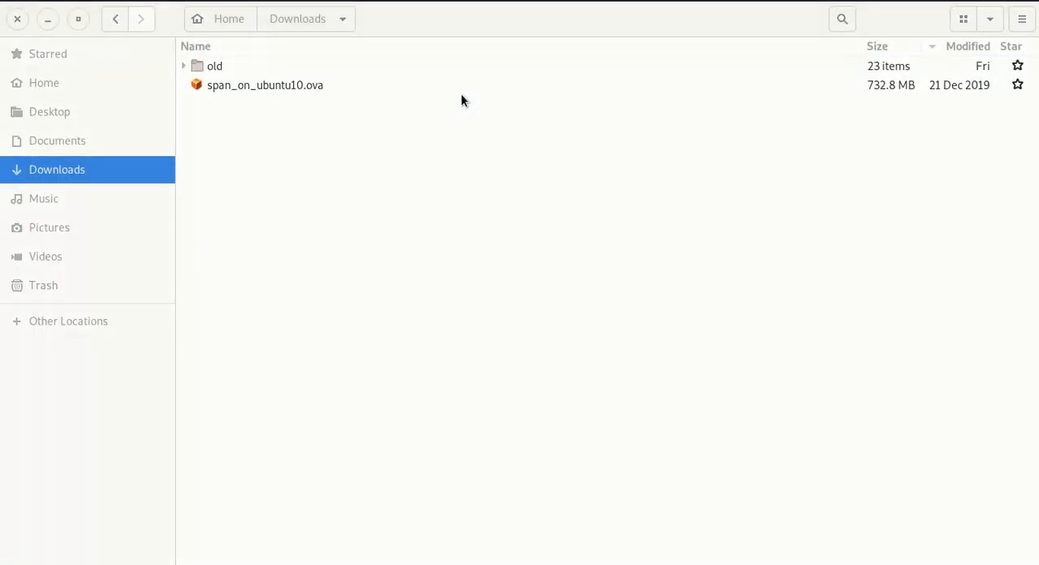
{"action": "mouse_move", "coordinate": [518, 240]}
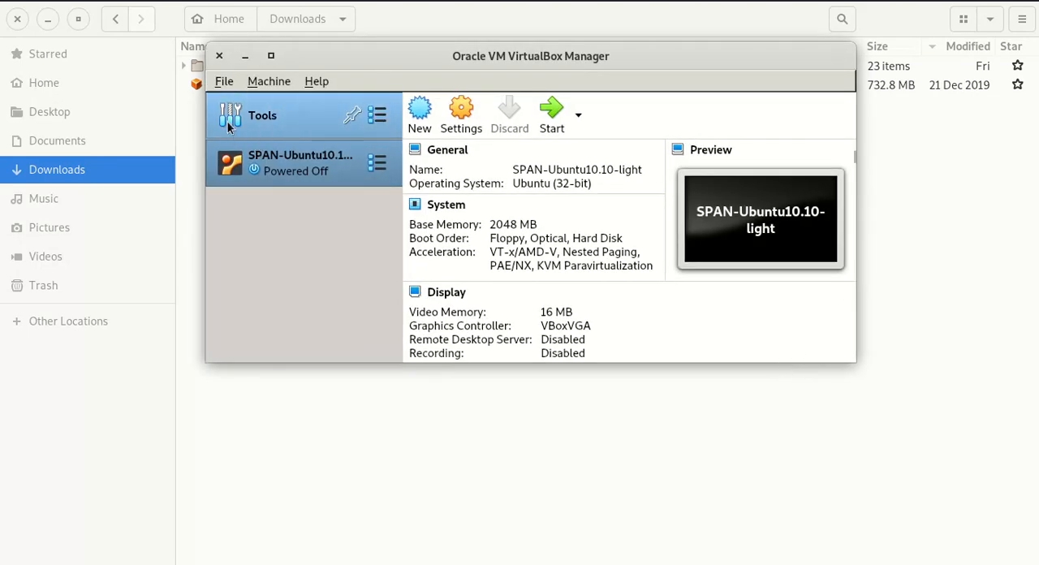
Import span_on_ubuntu10.ova as an appliance, creating the SPAN-Ubuntu10.10-light machine
{"action": "left_click", "coordinate": [224, 81]}
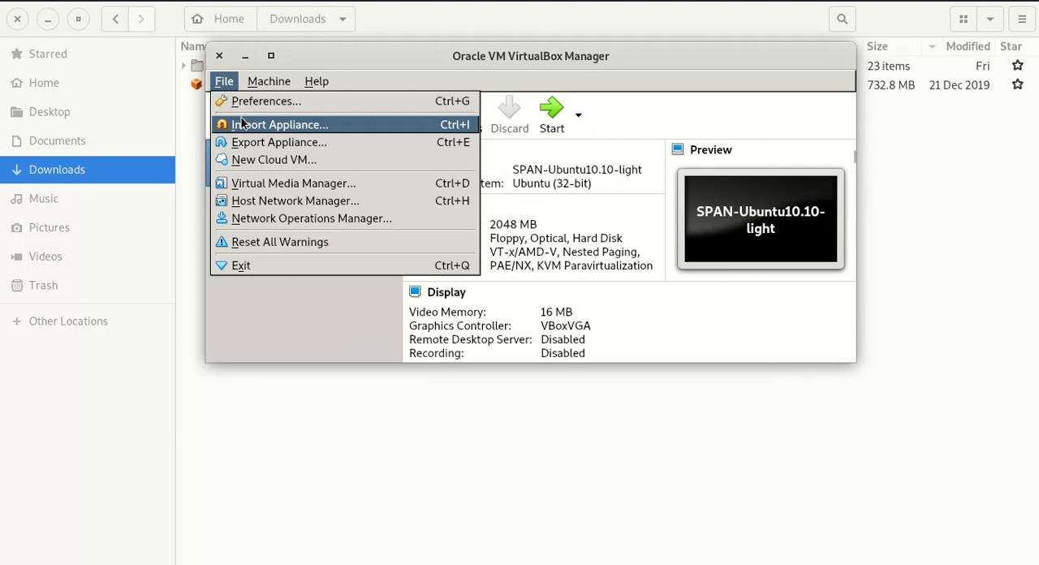
{"action": "left_click", "coordinate": [283, 123]}
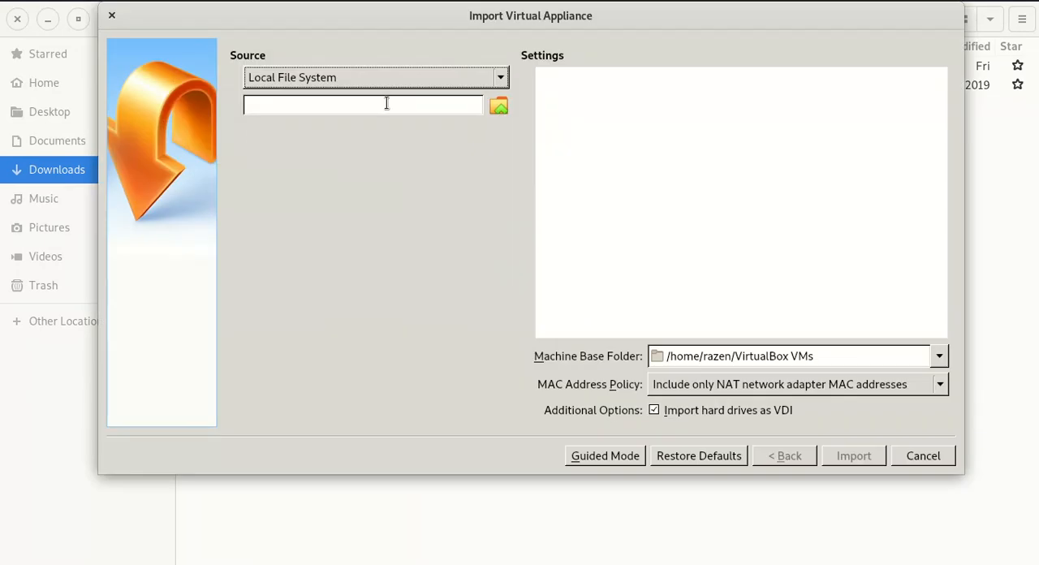
{"action": "left_click", "coordinate": [497, 105]}
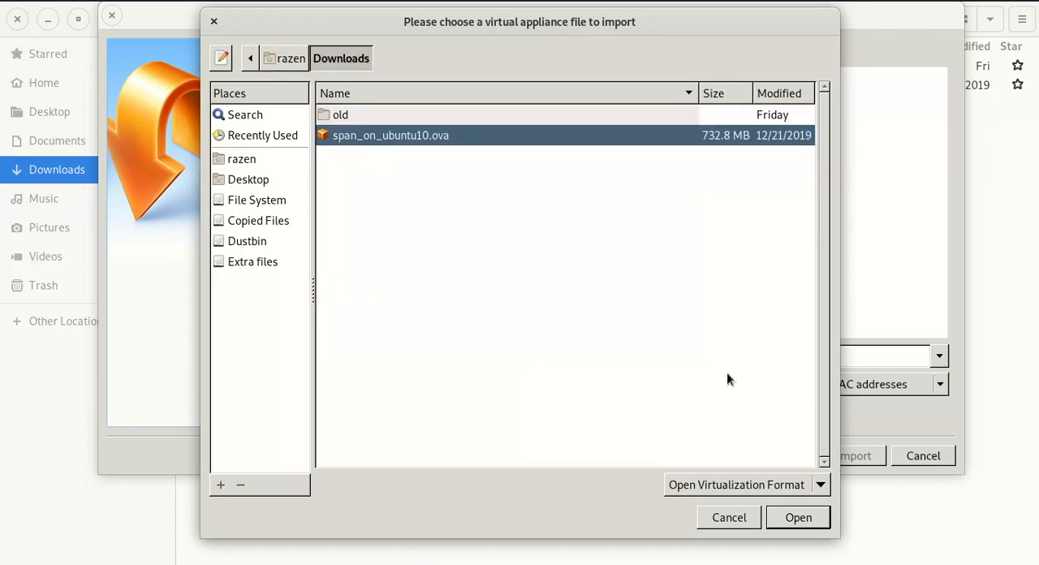
{"action": "left_click", "coordinate": [797, 516]}
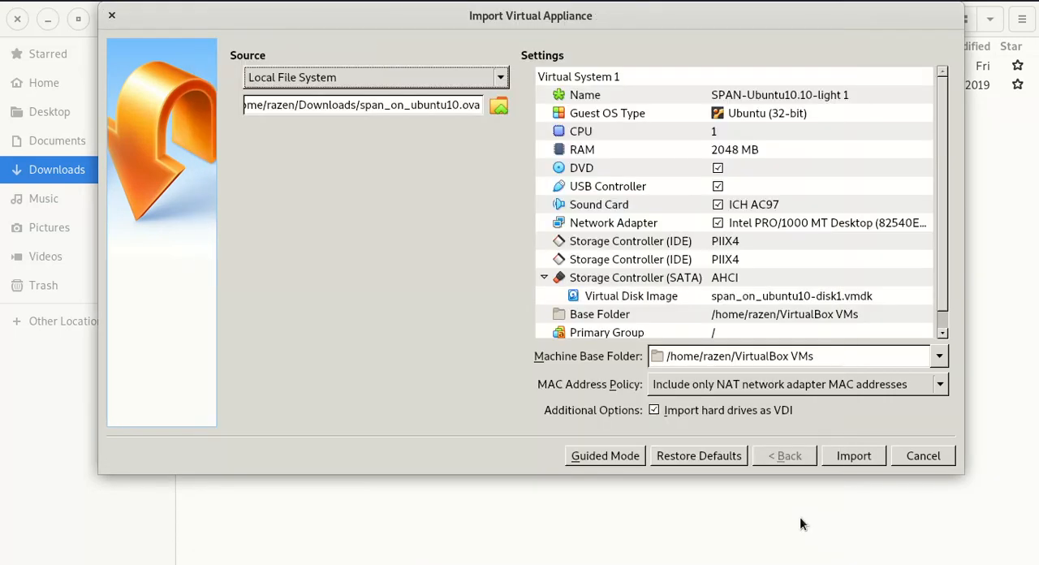
{"action": "mouse_move", "coordinate": [947, 131]}
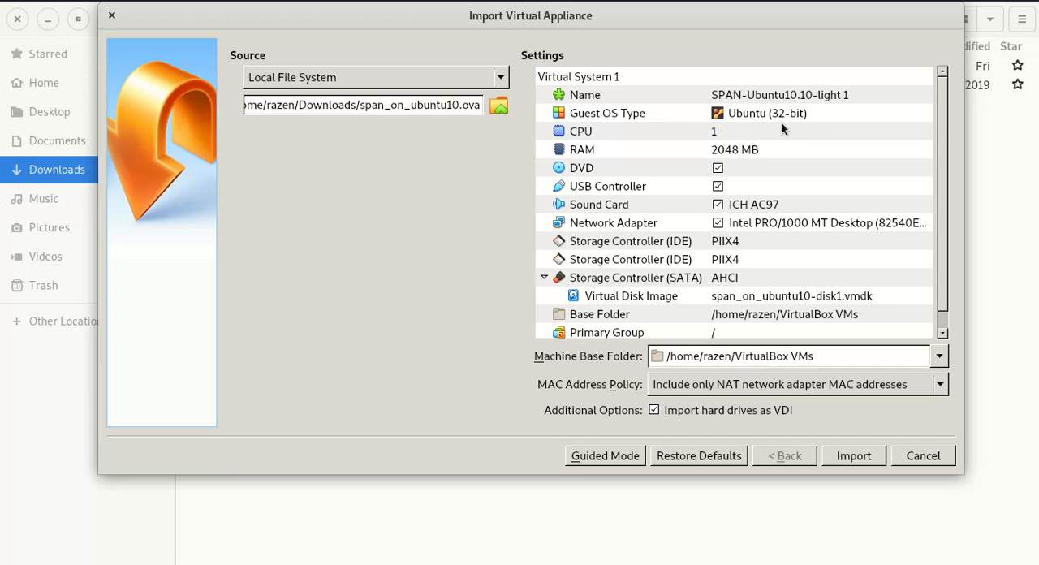
{"action": "mouse_move", "coordinate": [854, 455]}
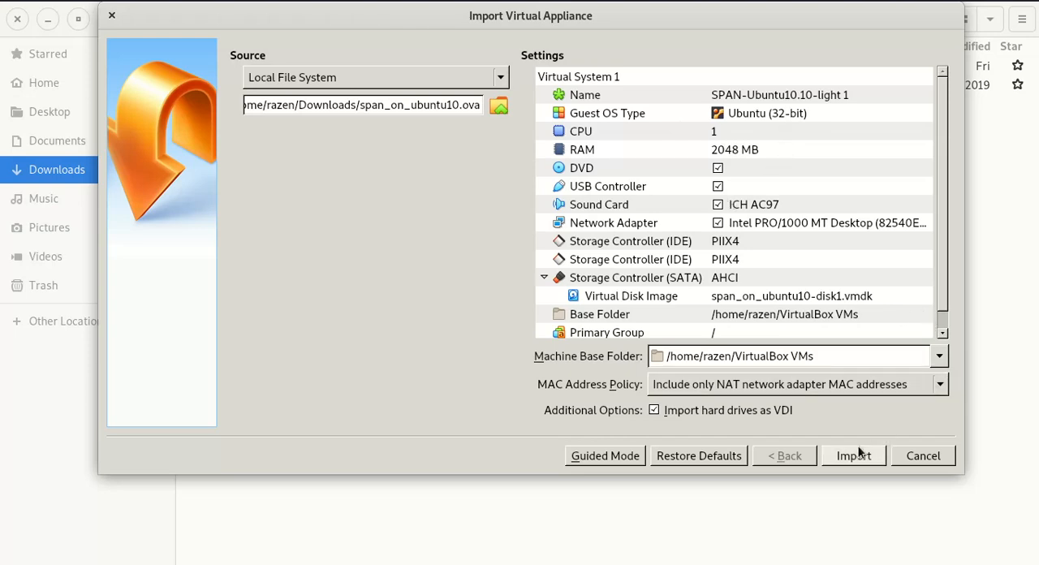
{"action": "left_click", "coordinate": [854, 454]}
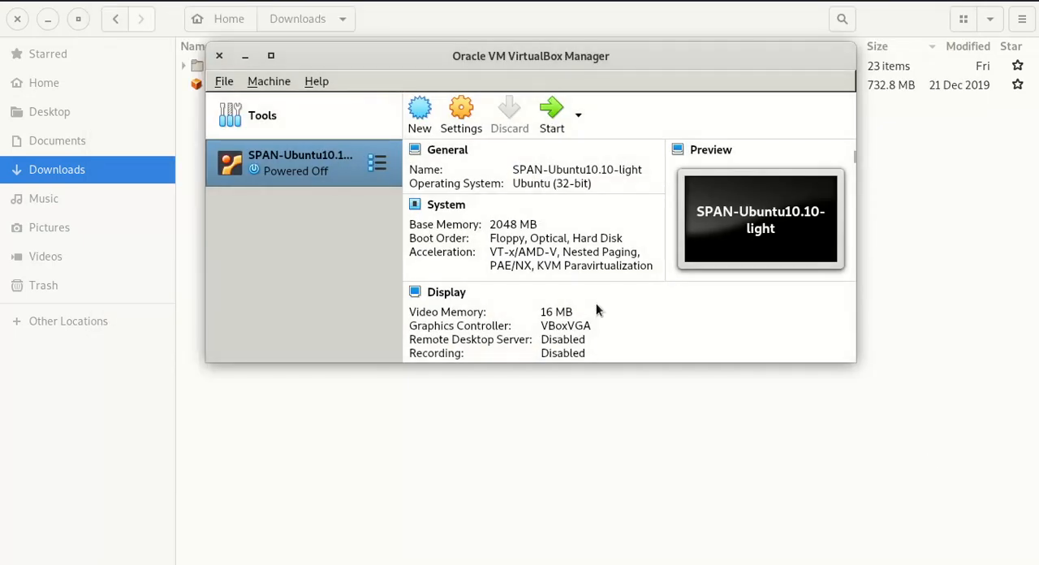
{"action": "mouse_move", "coordinate": [290, 177]}
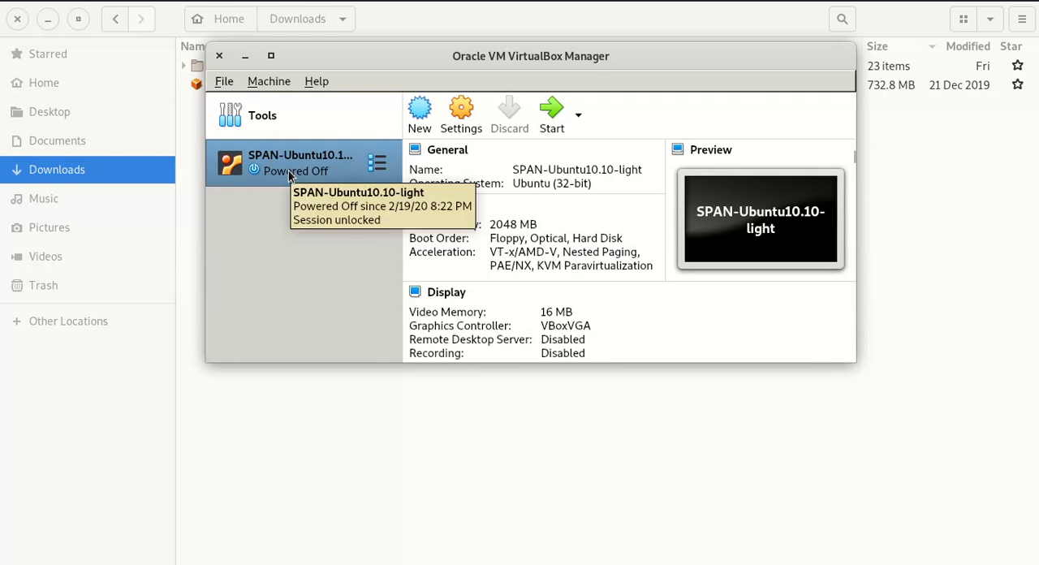
Set the SPAN machine's network adapter to Bridged Adapter on wlan0 instead of NAT
{"action": "right_click", "coordinate": [300, 163]}
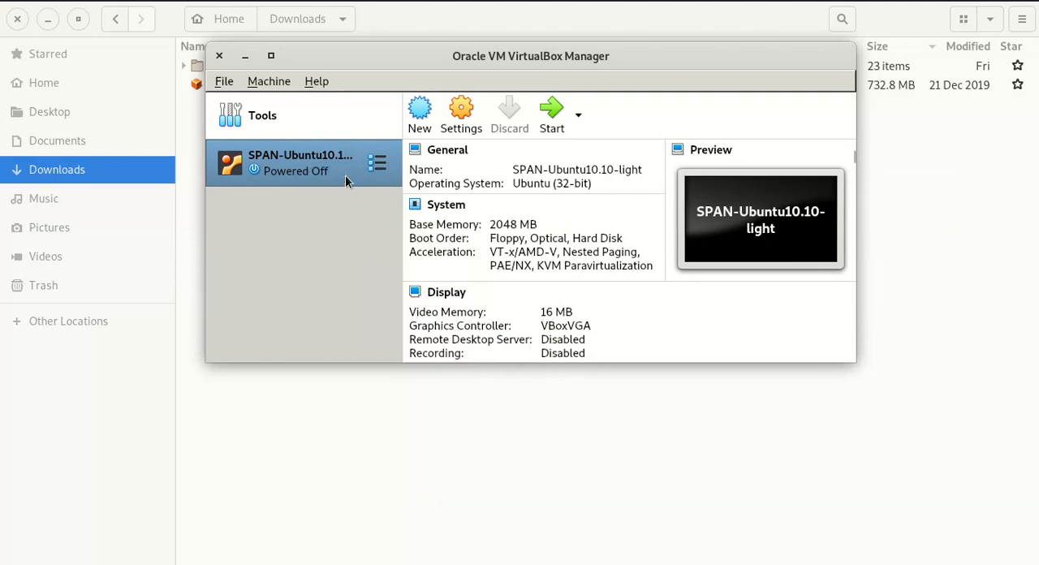
{"action": "left_click", "coordinate": [462, 114]}
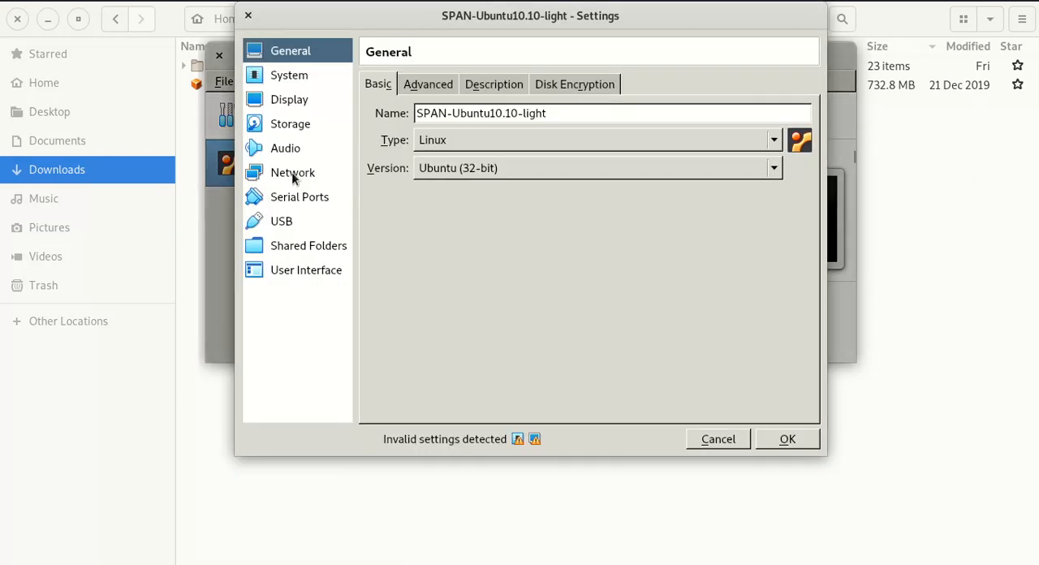
{"action": "left_click", "coordinate": [292, 172]}
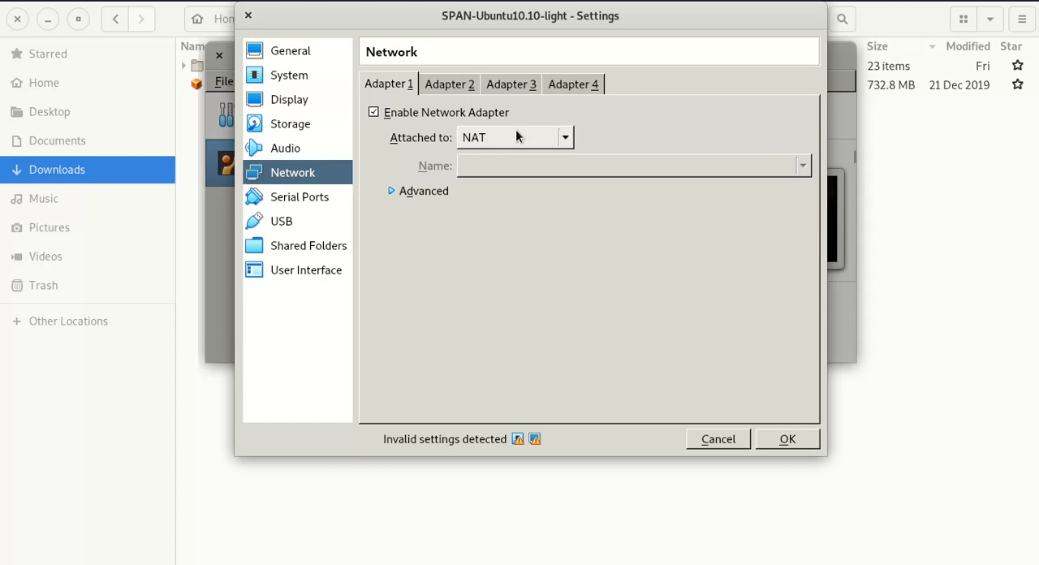
{"action": "left_click", "coordinate": [515, 137]}
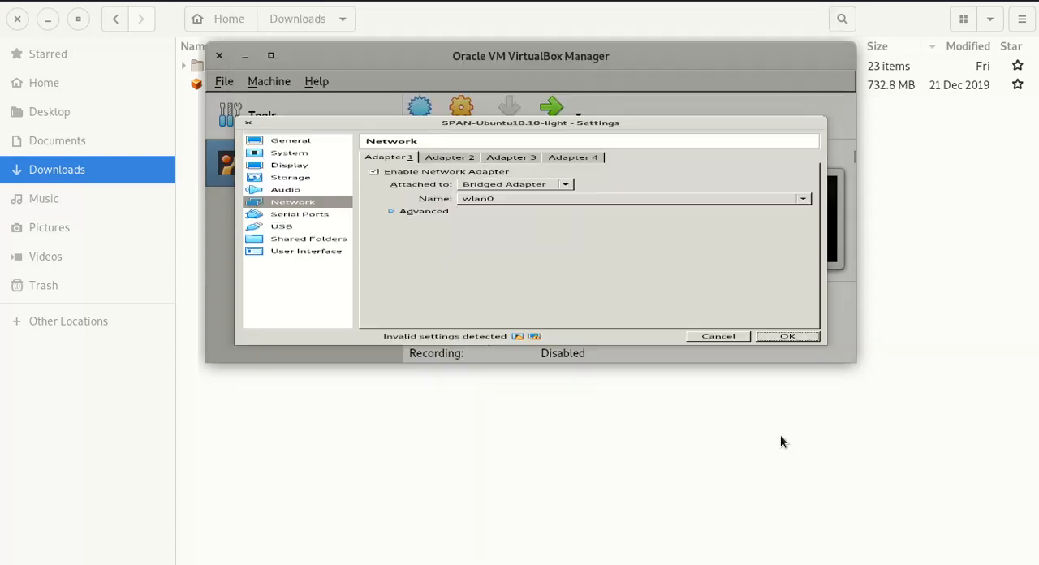
{"action": "right_click", "coordinate": [301, 163]}
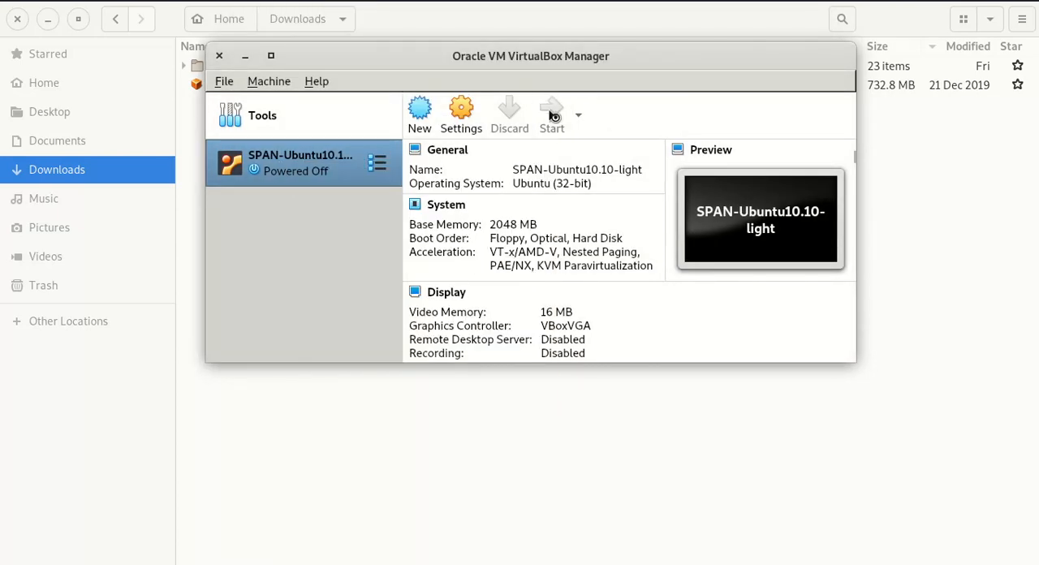
Start the SPAN-Ubuntu10.10-light machine and dismiss the keyboard capture notice
{"action": "left_click", "coordinate": [552, 110]}
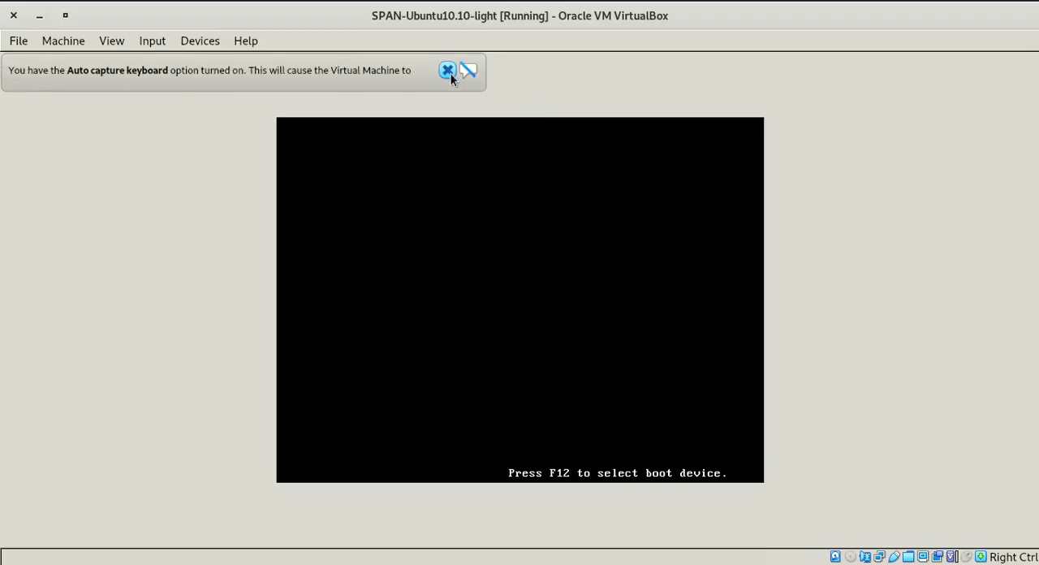
{"action": "left_click", "coordinate": [448, 69]}
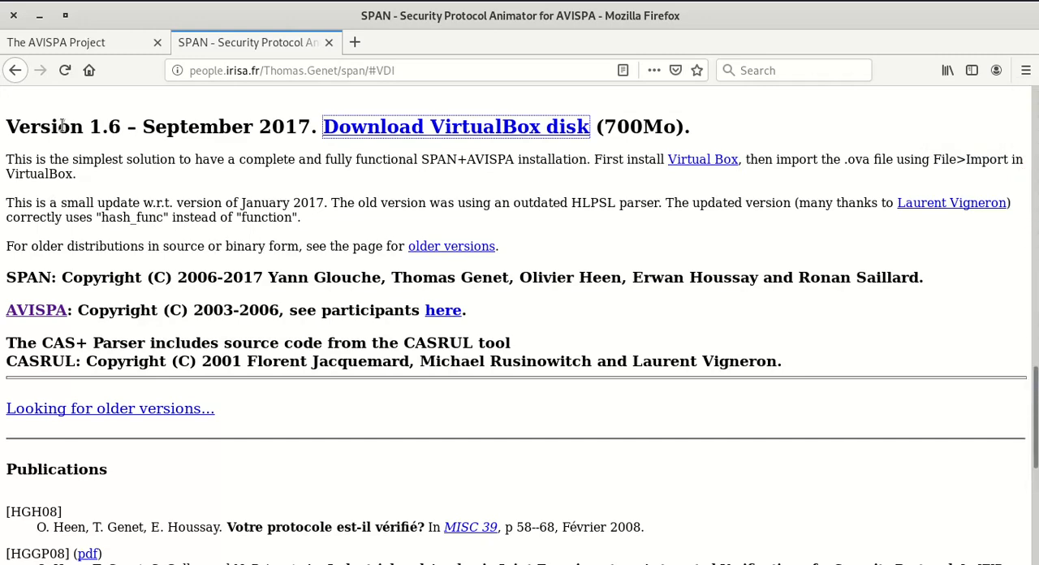
{"action": "mouse_move", "coordinate": [256, 157]}
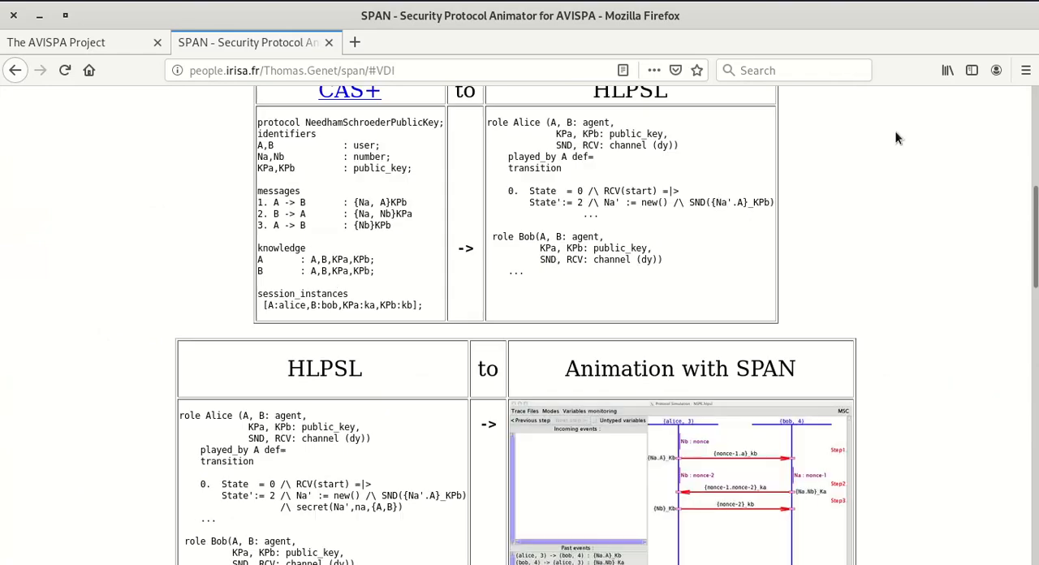
{"action": "mouse_move", "coordinate": [682, 510]}
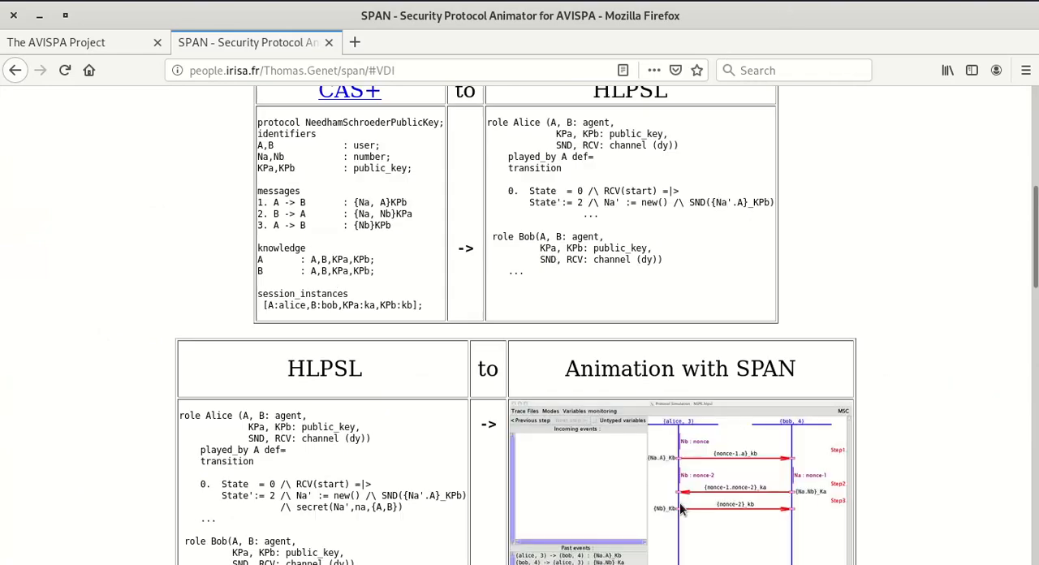
Scroll the SPAN page down to the CAS+ to HLPSL and animation examples
{"action": "scroll", "scroll_direction": "down", "scroll_amount": 3}
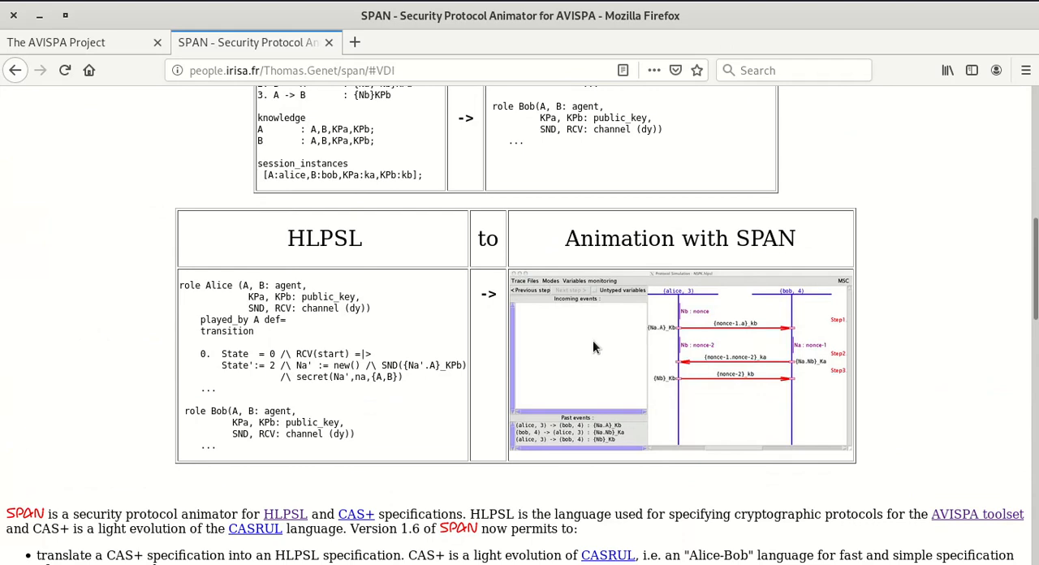
{"action": "mouse_move", "coordinate": [361, 424]}
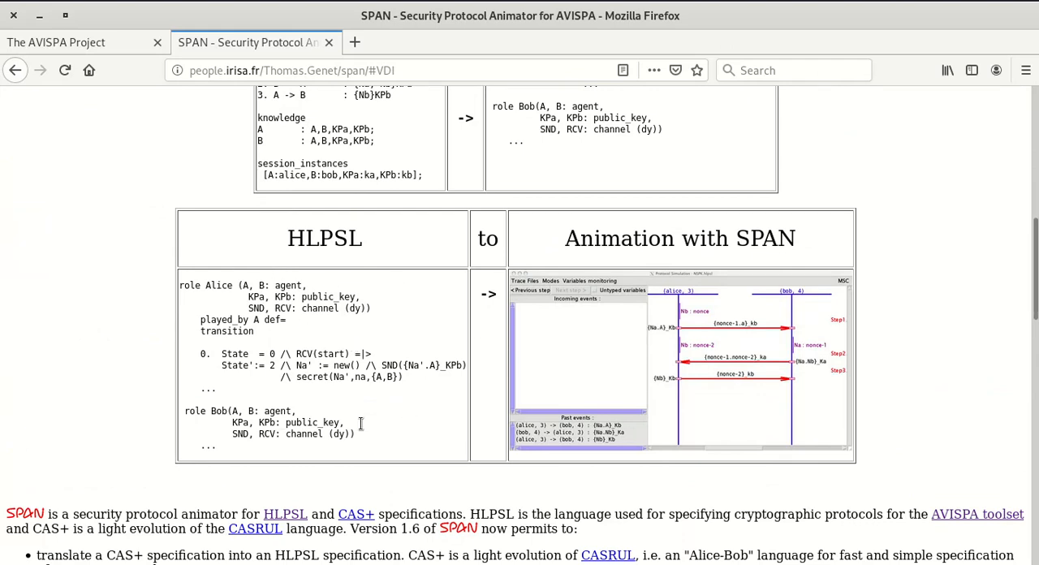
{"action": "mouse_move", "coordinate": [637, 350]}
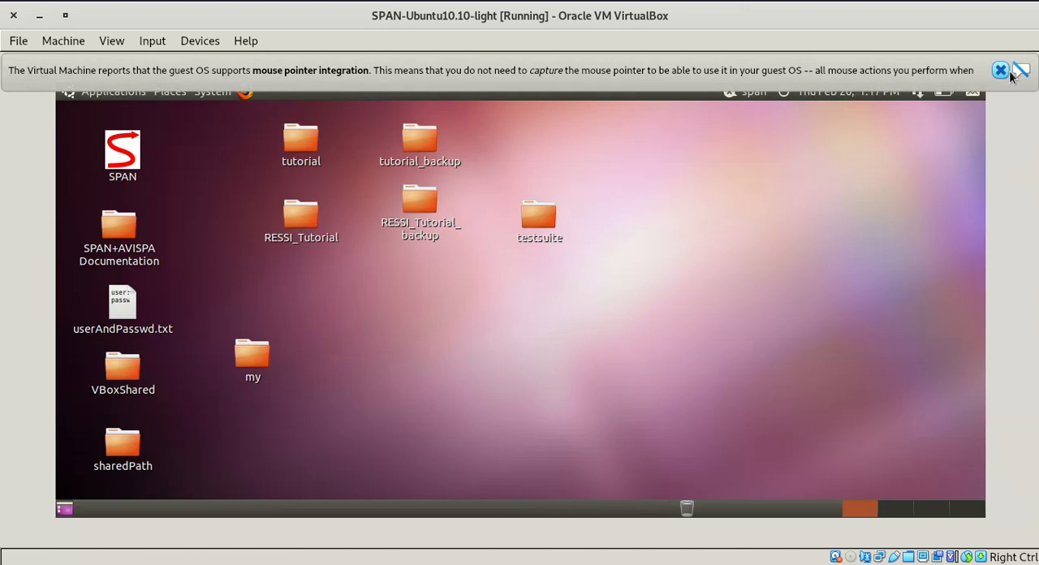
Dismiss the mouse integration notice and launch SPAN 1.6 from the guest desktop
{"action": "left_click", "coordinate": [1002, 70]}
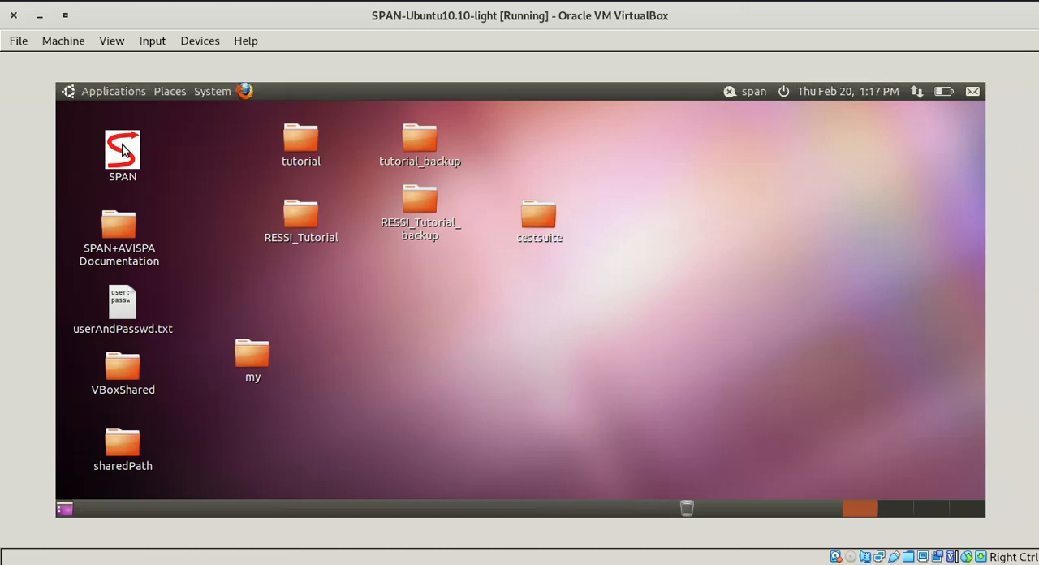
{"action": "left_click", "coordinate": [122, 154]}
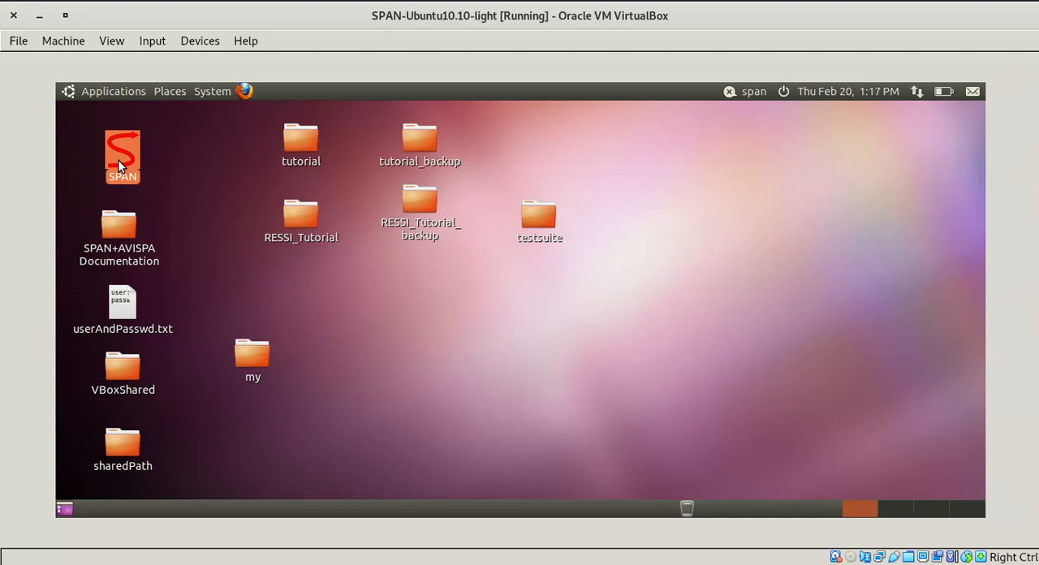
{"action": "double_click", "coordinate": [121, 154]}
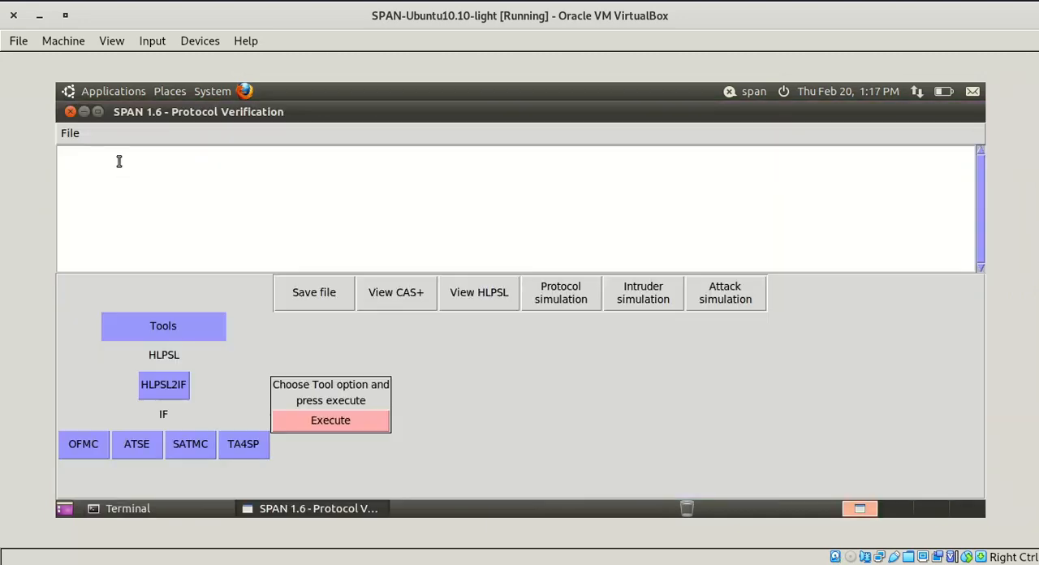
{"action": "mouse_move", "coordinate": [429, 218]}
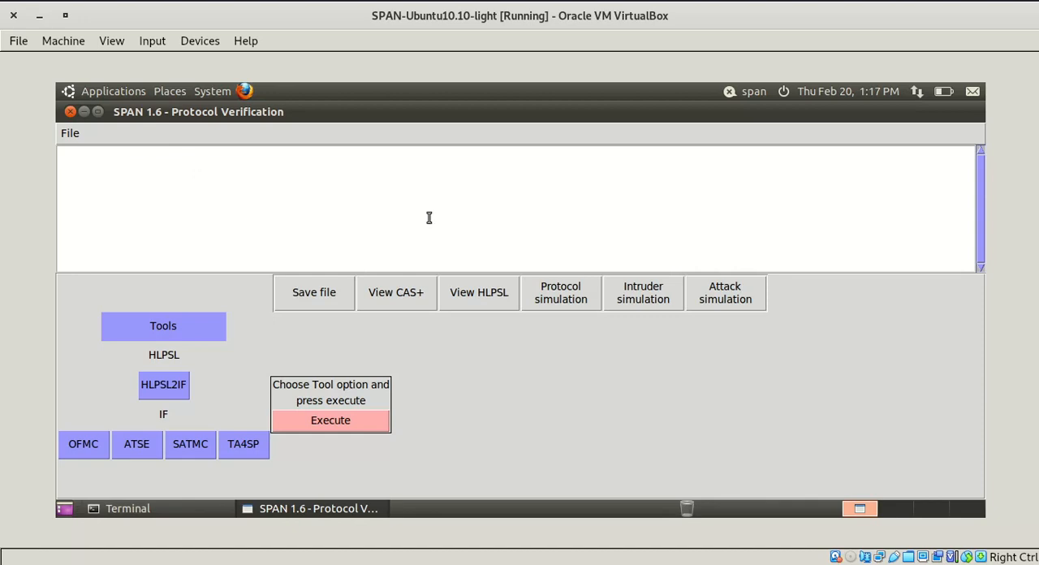
{"action": "mouse_move", "coordinate": [120, 372]}
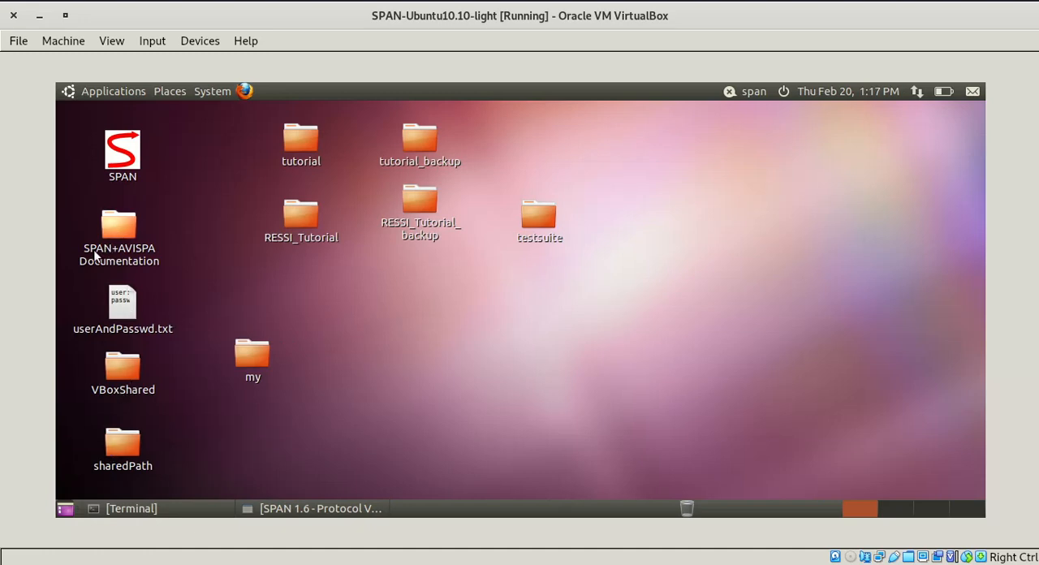
{"action": "left_click", "coordinate": [119, 226]}
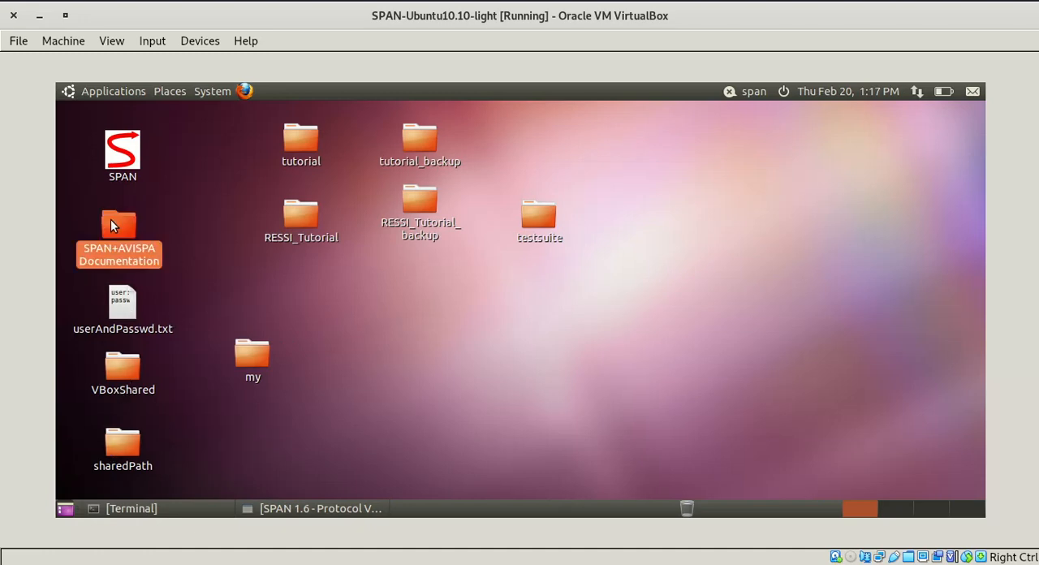
{"action": "double_click", "coordinate": [123, 302]}
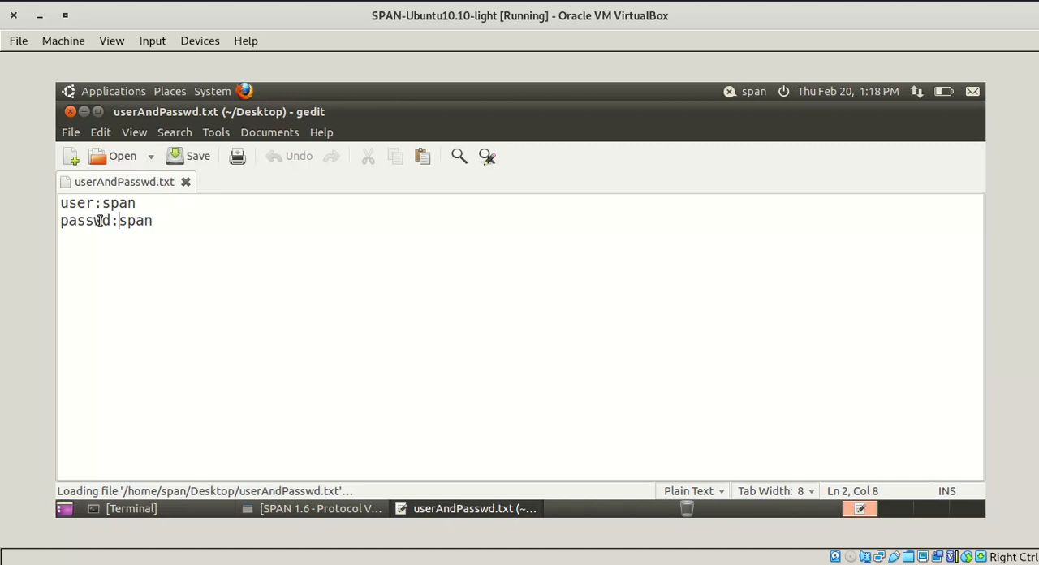
{"action": "double_click", "coordinate": [116, 203]}
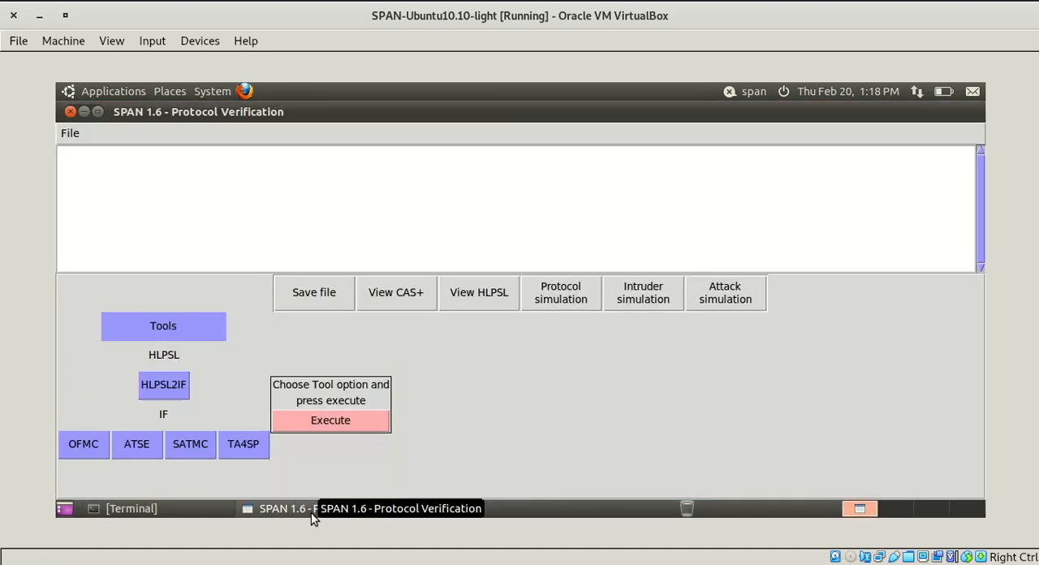
Use Open HLPSL File to browse Desktop > RESSI_Tutorial for proto0.hlpsl
{"action": "left_click", "coordinate": [69, 133]}
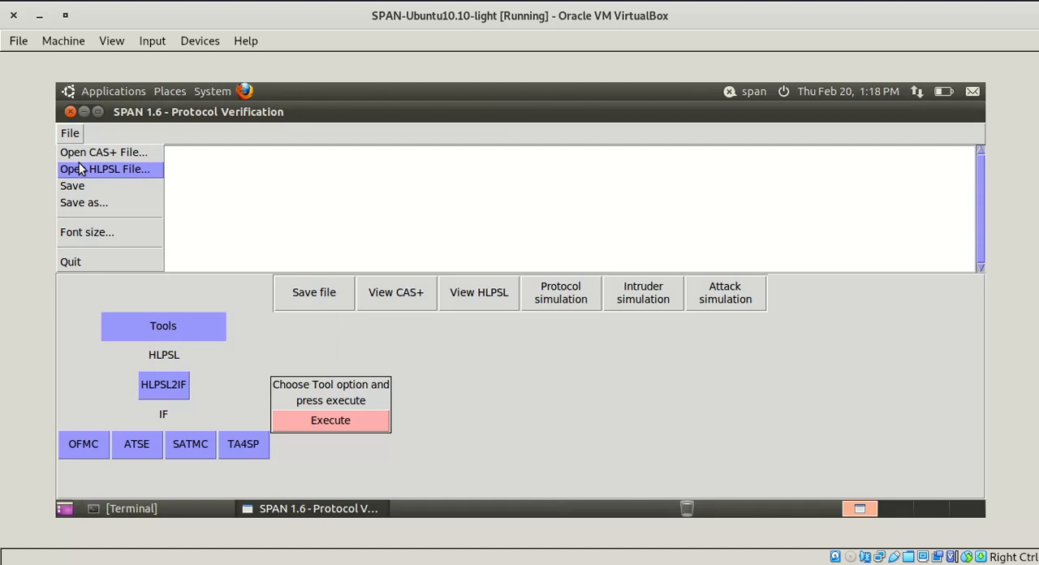
{"action": "mouse_move", "coordinate": [96, 172]}
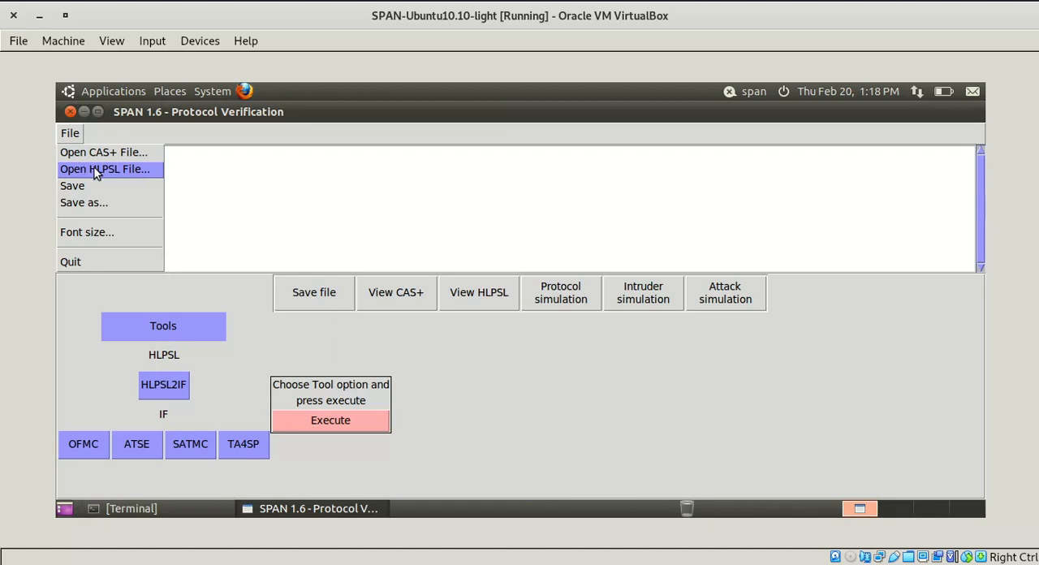
{"action": "left_click", "coordinate": [104, 169]}
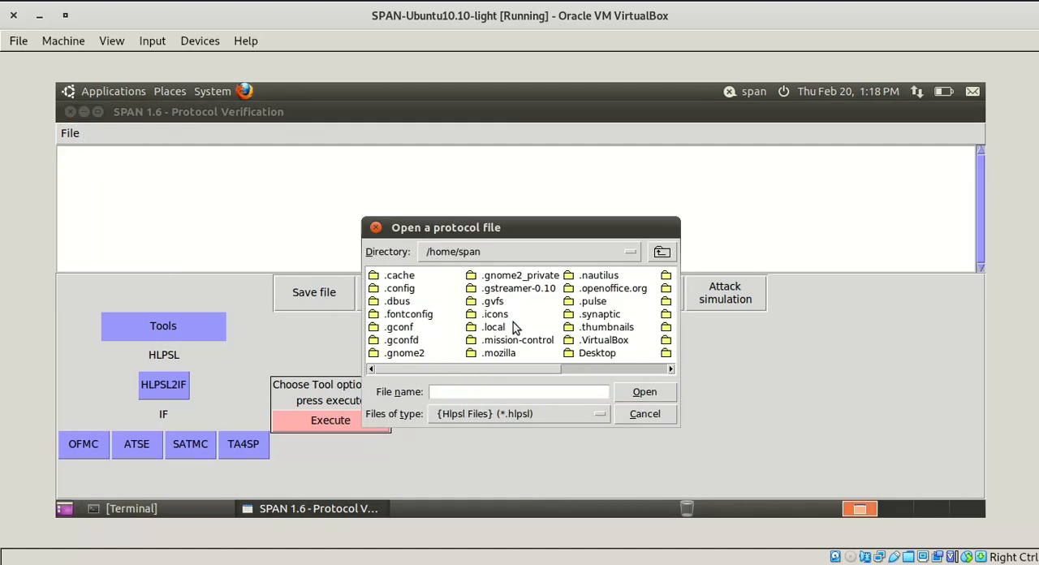
{"action": "double_click", "coordinate": [597, 353]}
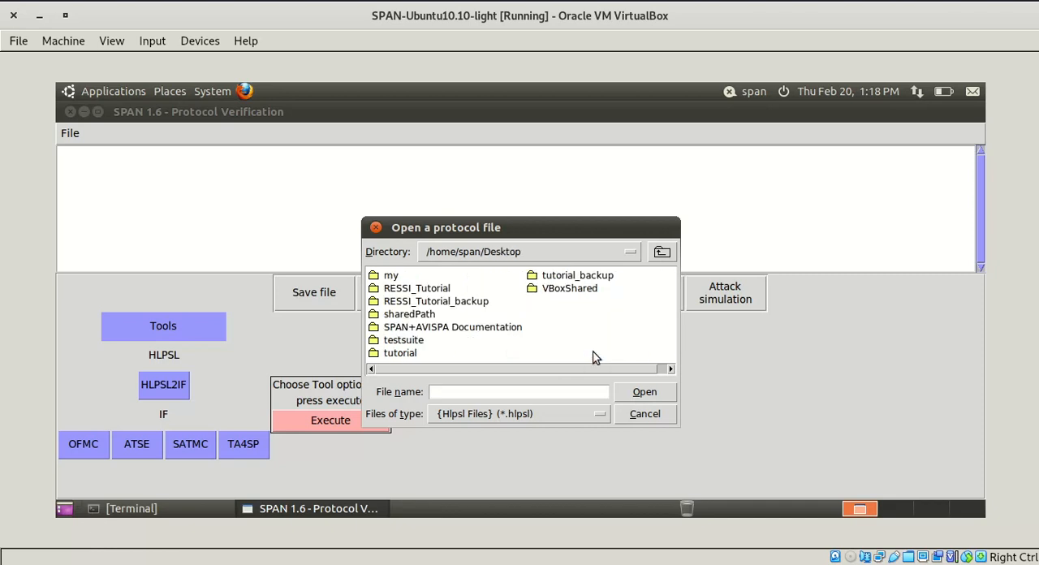
{"action": "mouse_move", "coordinate": [436, 289]}
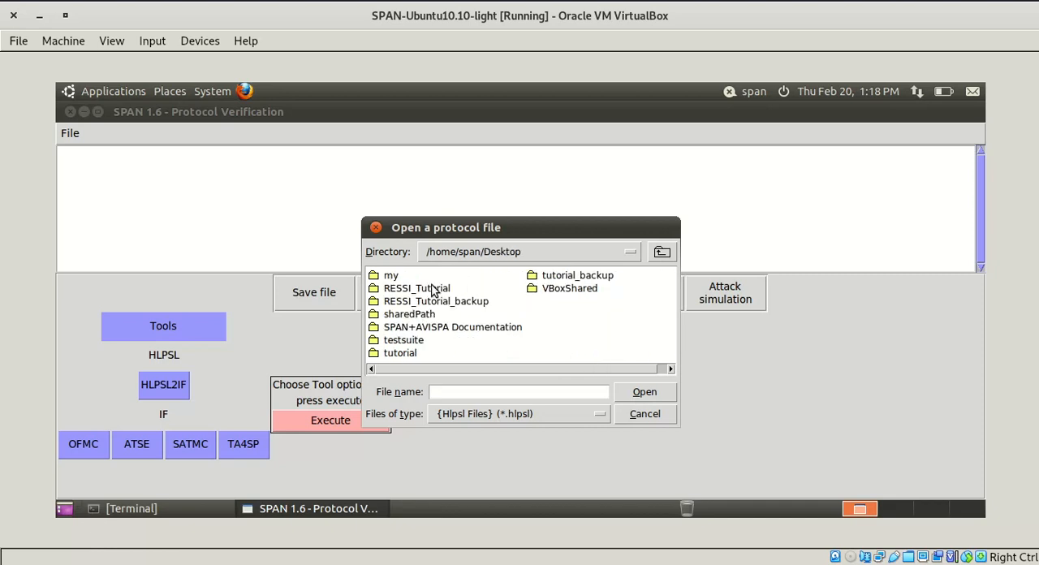
{"action": "double_click", "coordinate": [416, 289]}
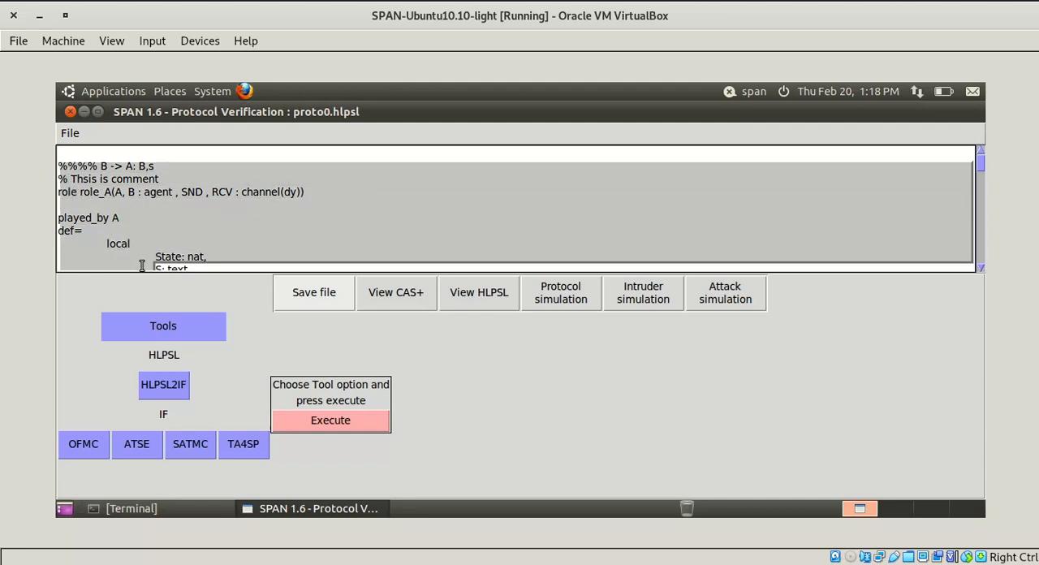
Run the ATSE backend on proto0.hlpsl, producing a SAFE verification summary
{"action": "scroll", "scroll_direction": "down", "scroll_amount": 3}
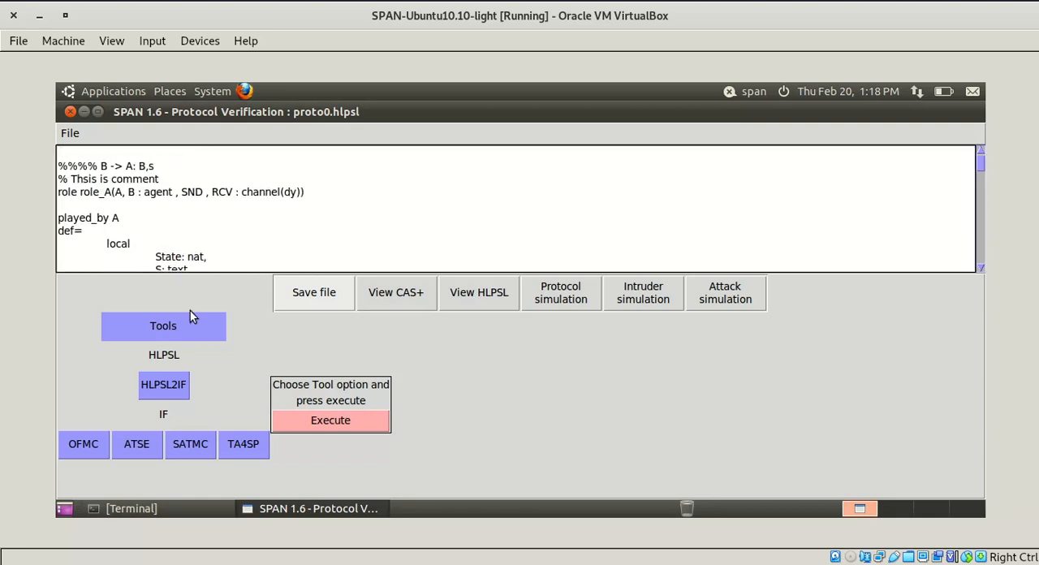
{"action": "left_click", "coordinate": [83, 445]}
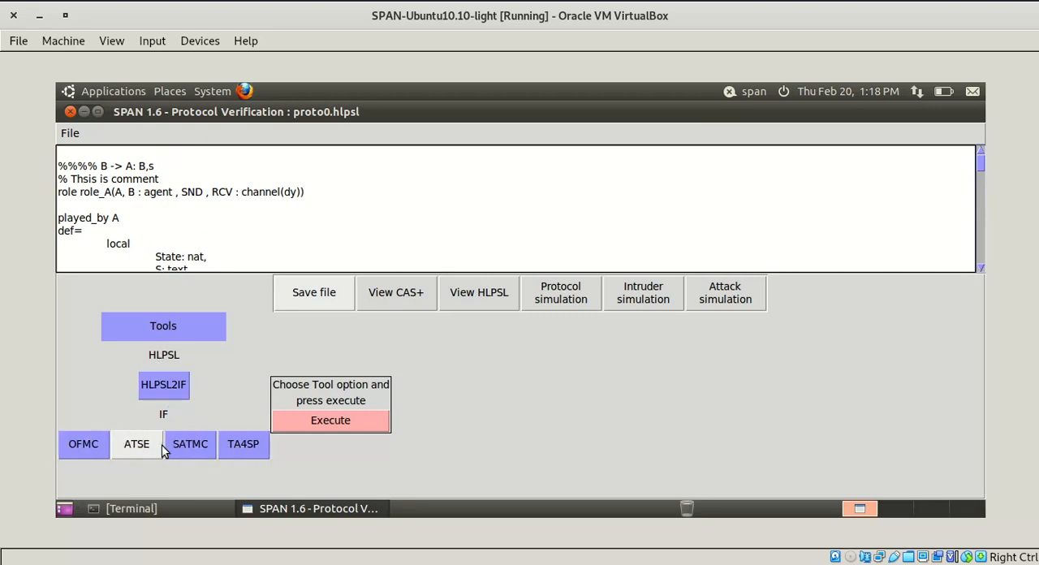
{"action": "left_click", "coordinate": [136, 444]}
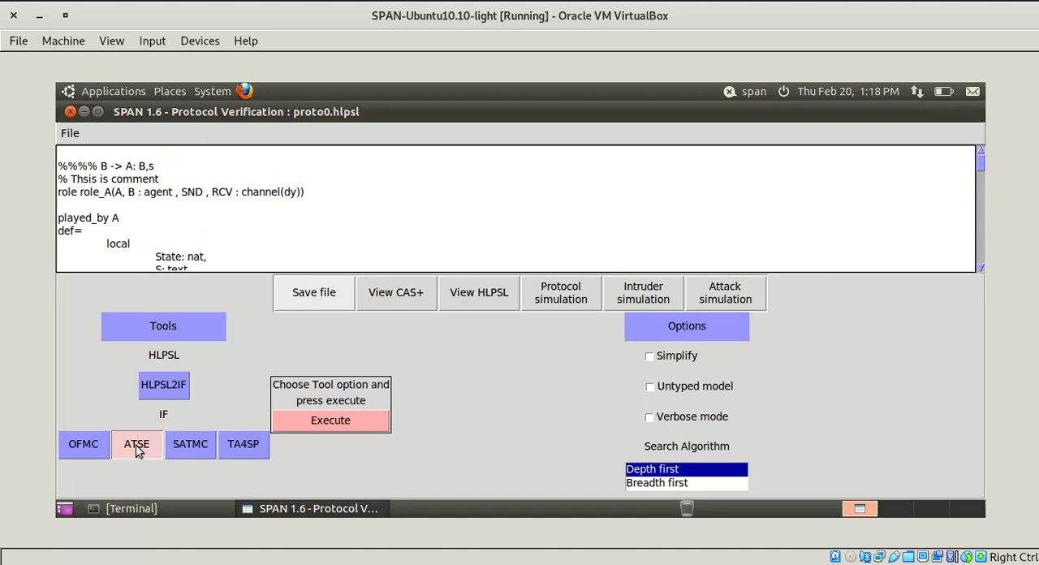
{"action": "mouse_move", "coordinate": [133, 456]}
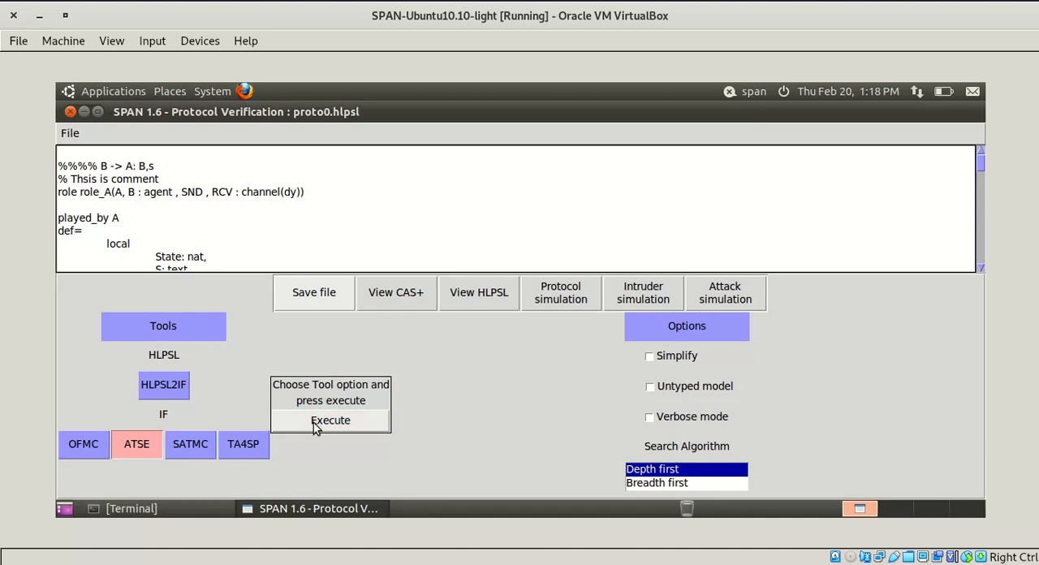
{"action": "left_click", "coordinate": [331, 421]}
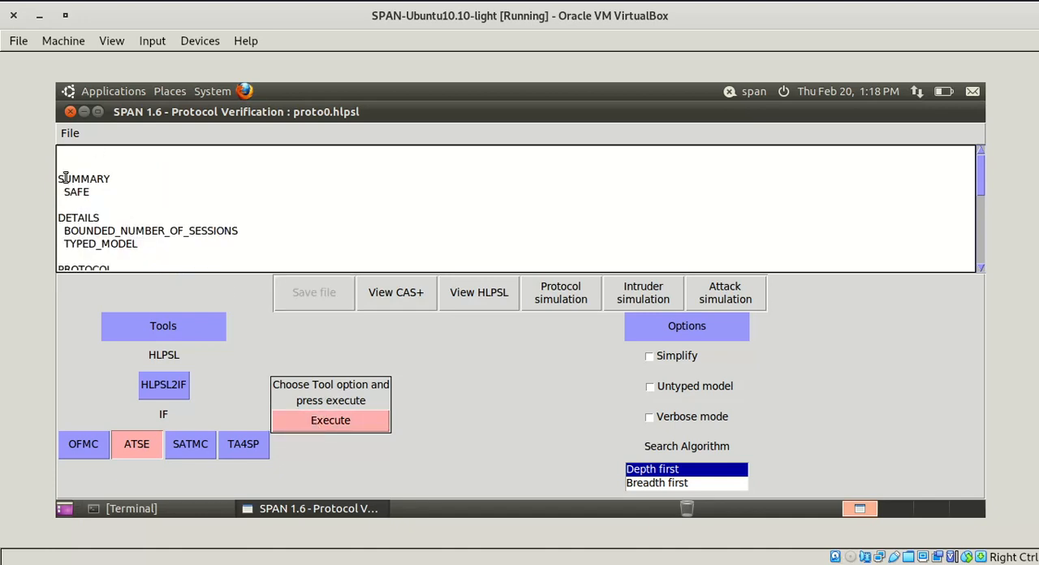
Scroll the CL-AtSe report down to its STATISTICS section
{"action": "double_click", "coordinate": [76, 191]}
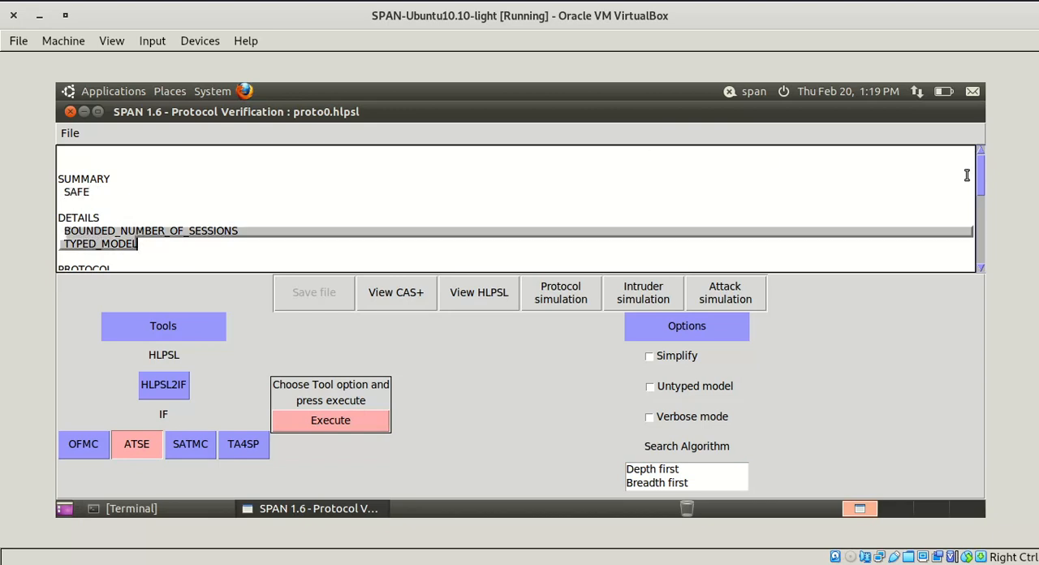
{"action": "scroll", "scroll_direction": "down", "scroll_amount": 3}
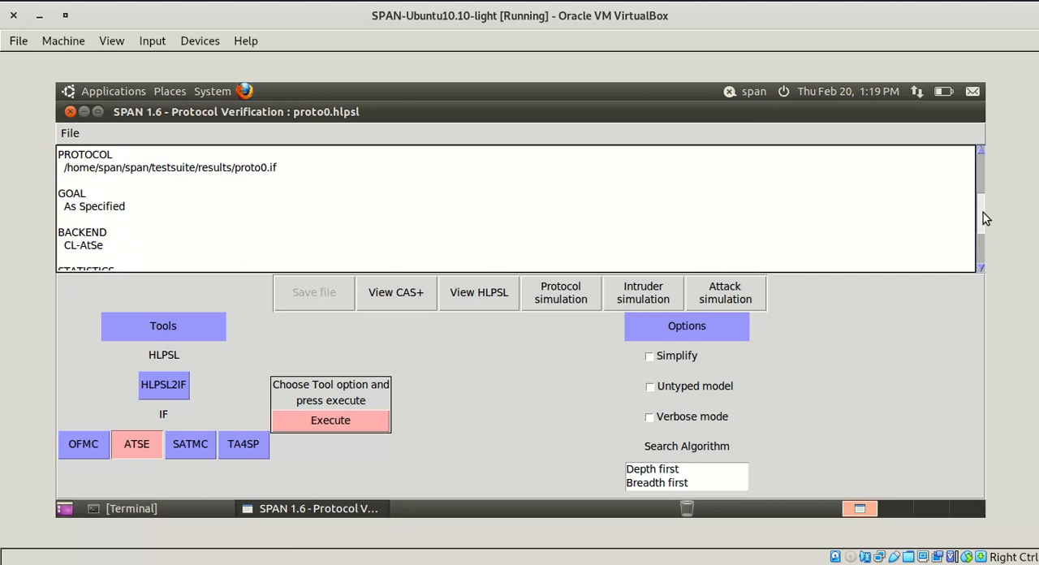
{"action": "scroll", "scroll_direction": "down", "scroll_amount": 3}
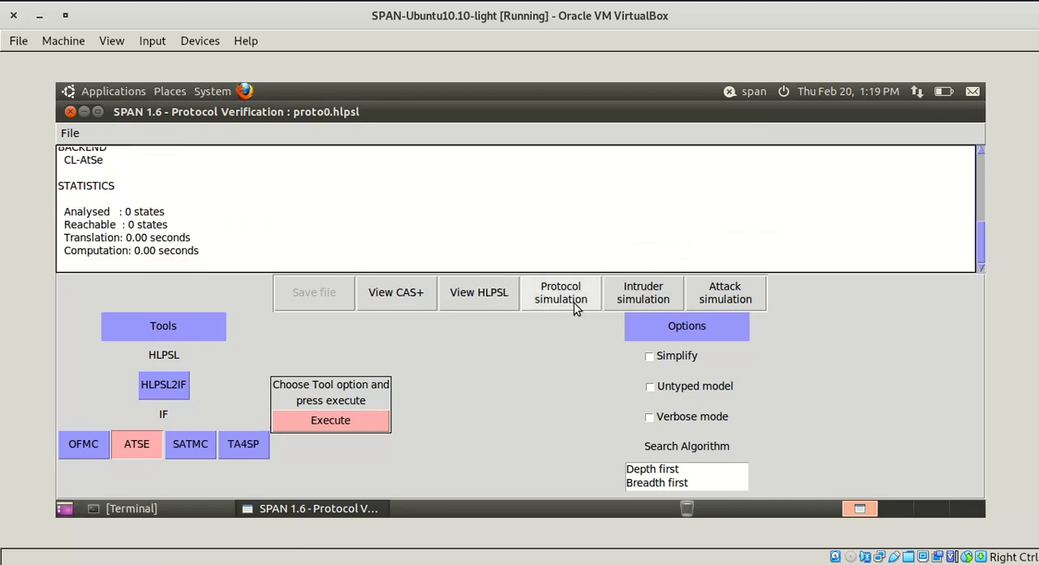
{"action": "mouse_move", "coordinate": [396, 292]}
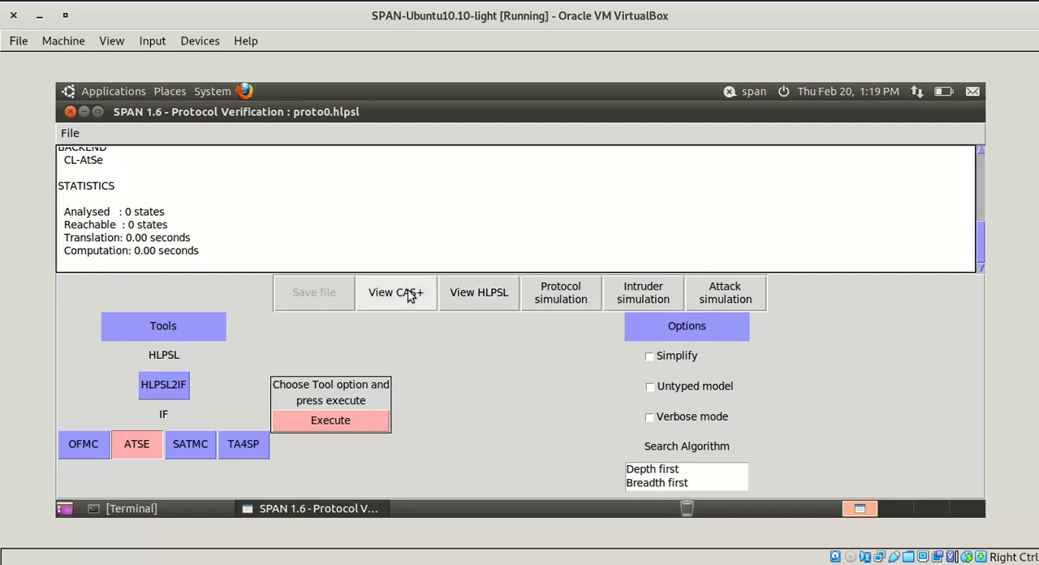
{"action": "left_click", "coordinate": [560, 292]}
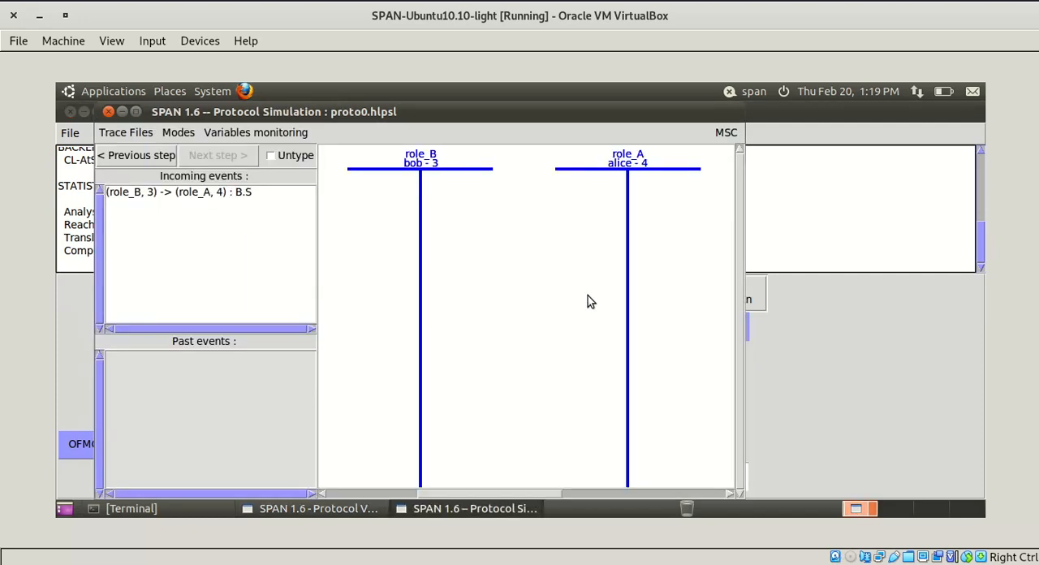
{"action": "mouse_move", "coordinate": [207, 198]}
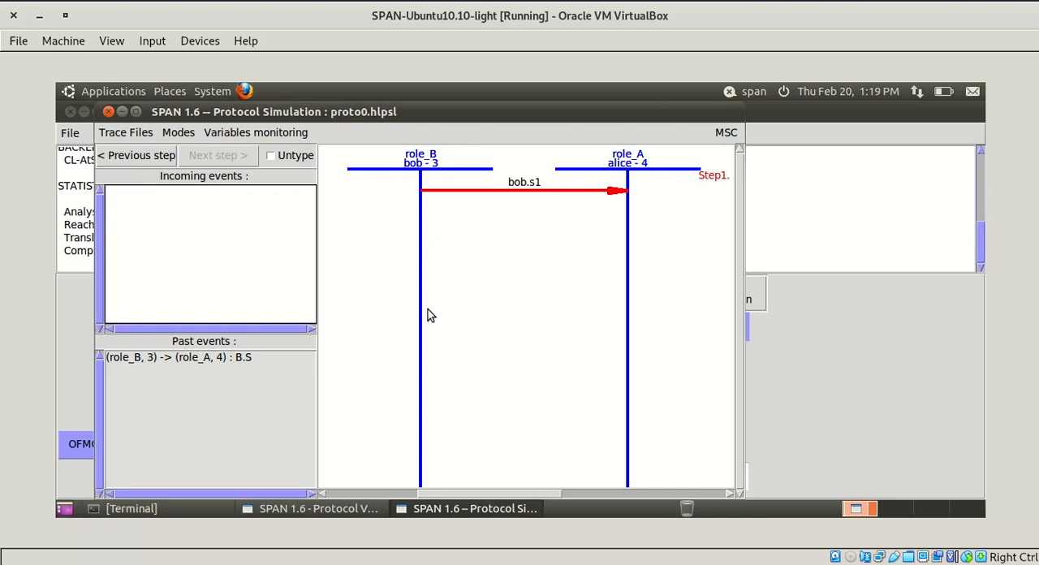
{"action": "mouse_move", "coordinate": [438, 179]}
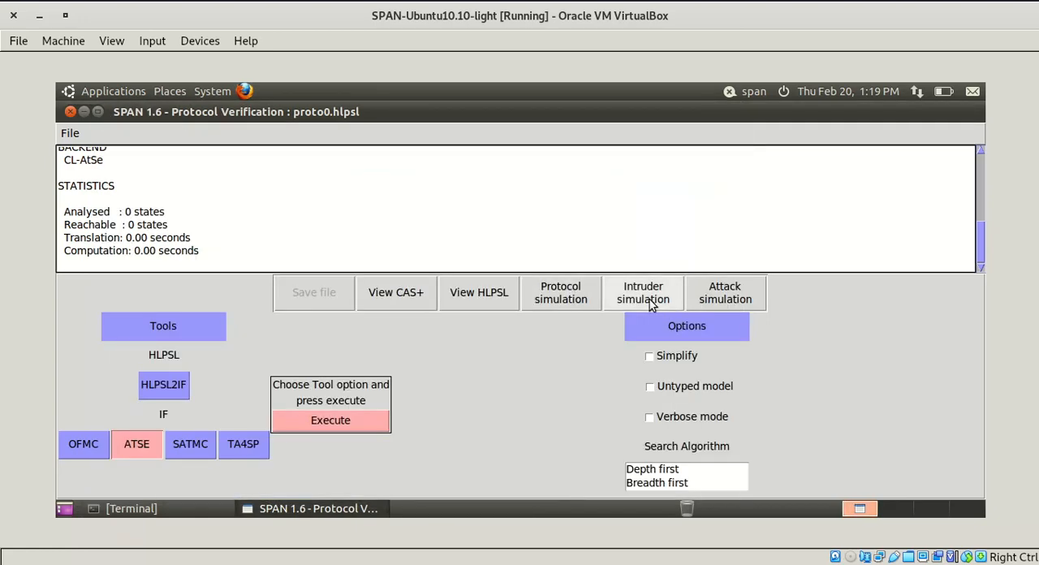
{"action": "left_click", "coordinate": [643, 292]}
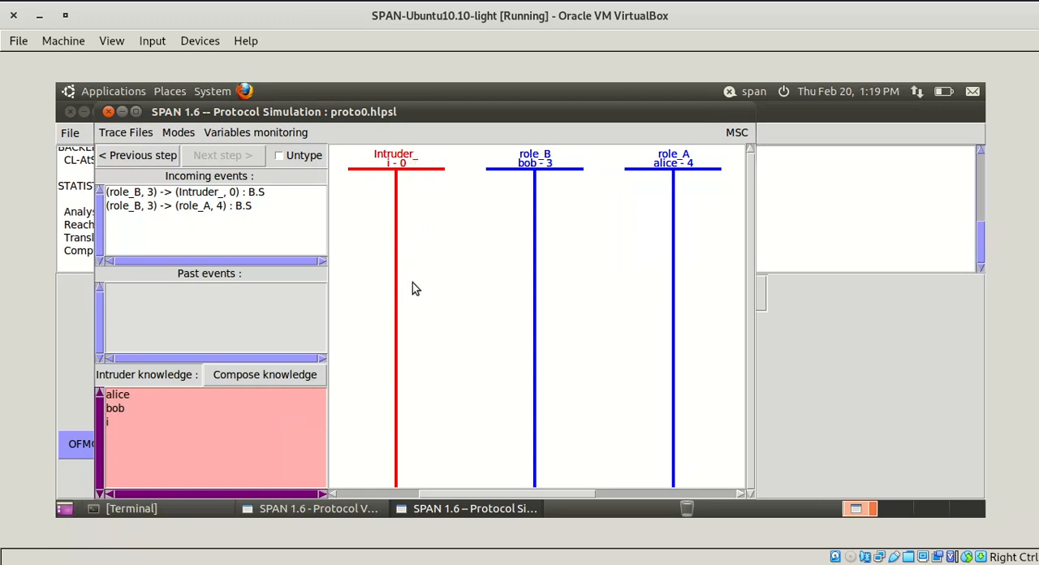
{"action": "mouse_move", "coordinate": [393, 305]}
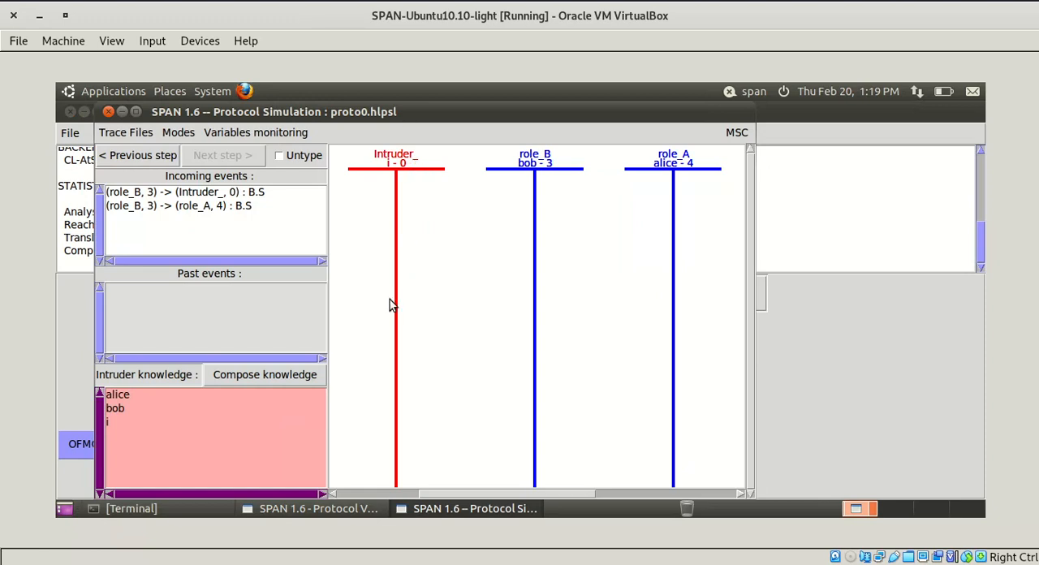
{"action": "mouse_move", "coordinate": [176, 198]}
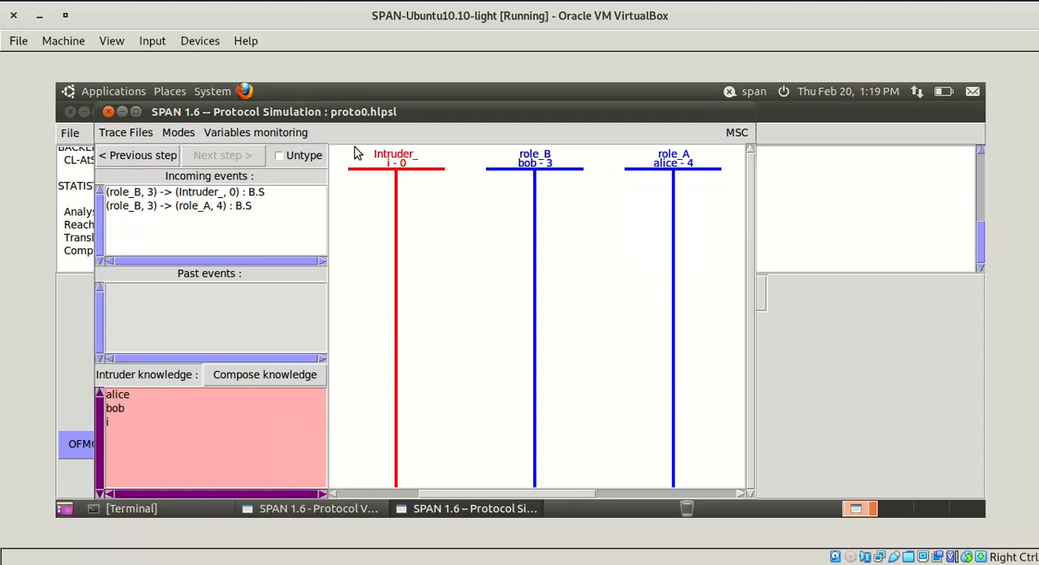
{"action": "mouse_move", "coordinate": [511, 257]}
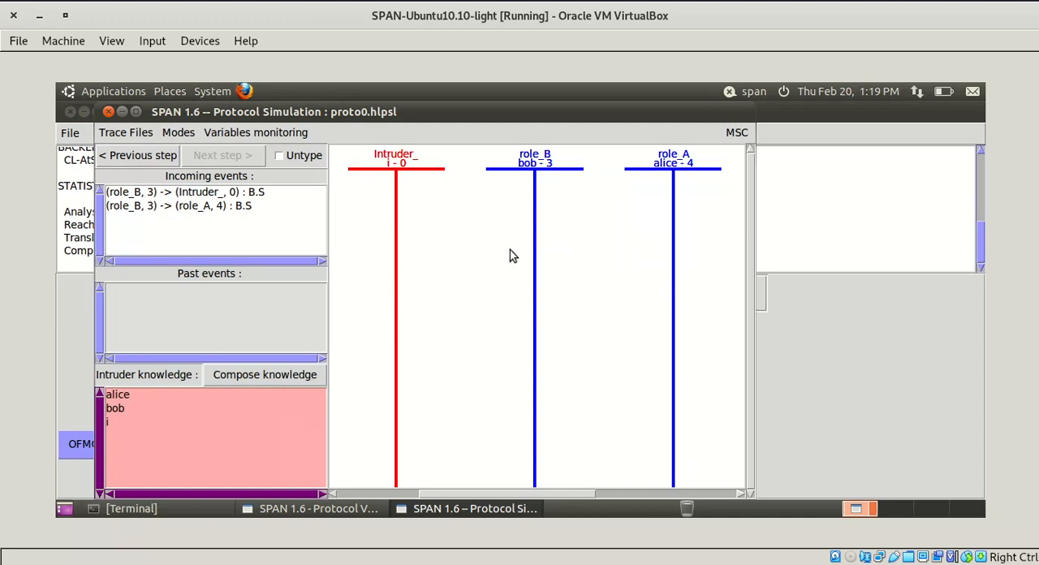
{"action": "mouse_move", "coordinate": [559, 263]}
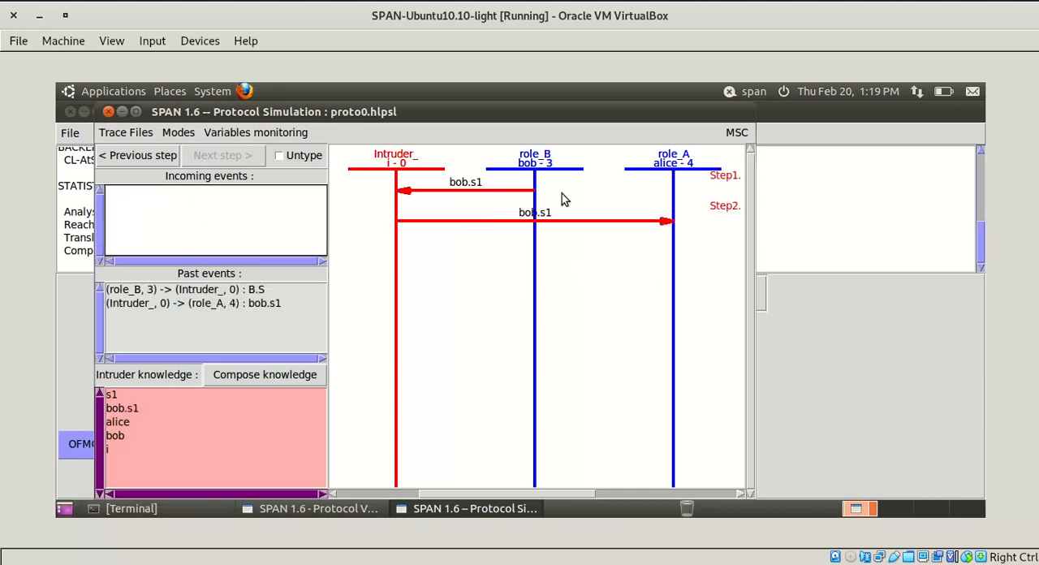
{"action": "mouse_move", "coordinate": [545, 185]}
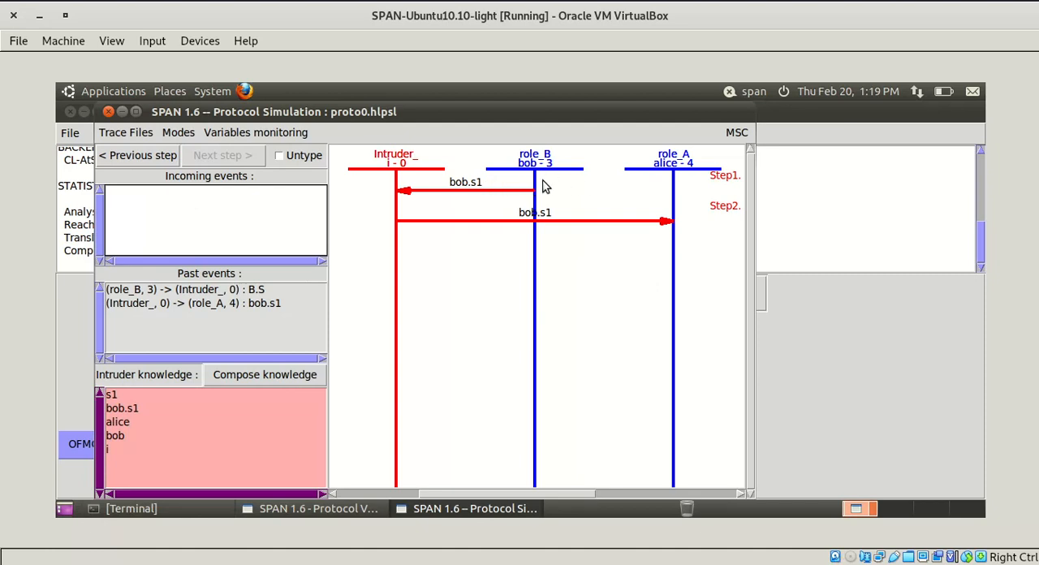
{"action": "mouse_move", "coordinate": [593, 182]}
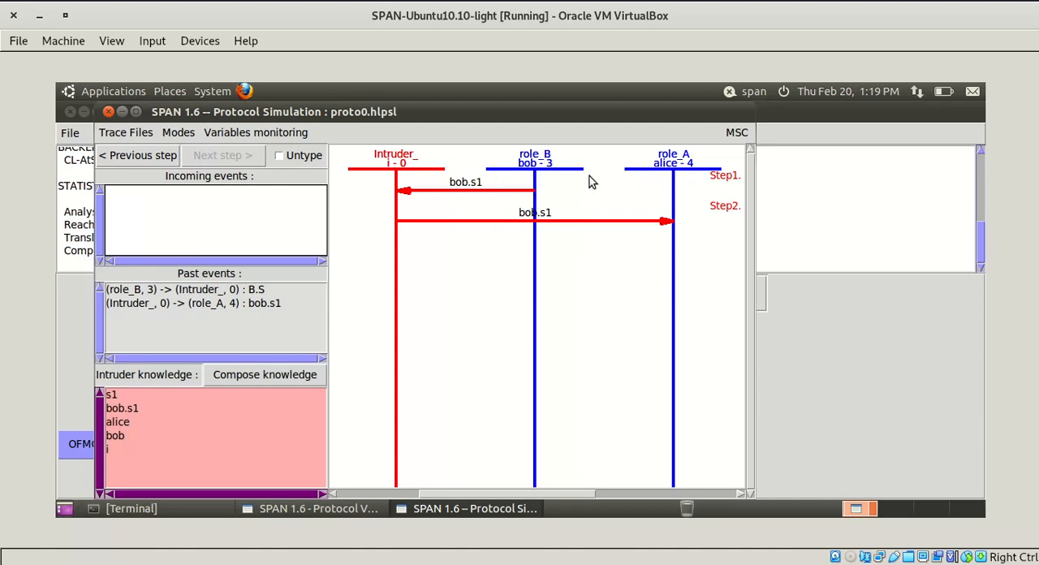
{"action": "mouse_move", "coordinate": [536, 192]}
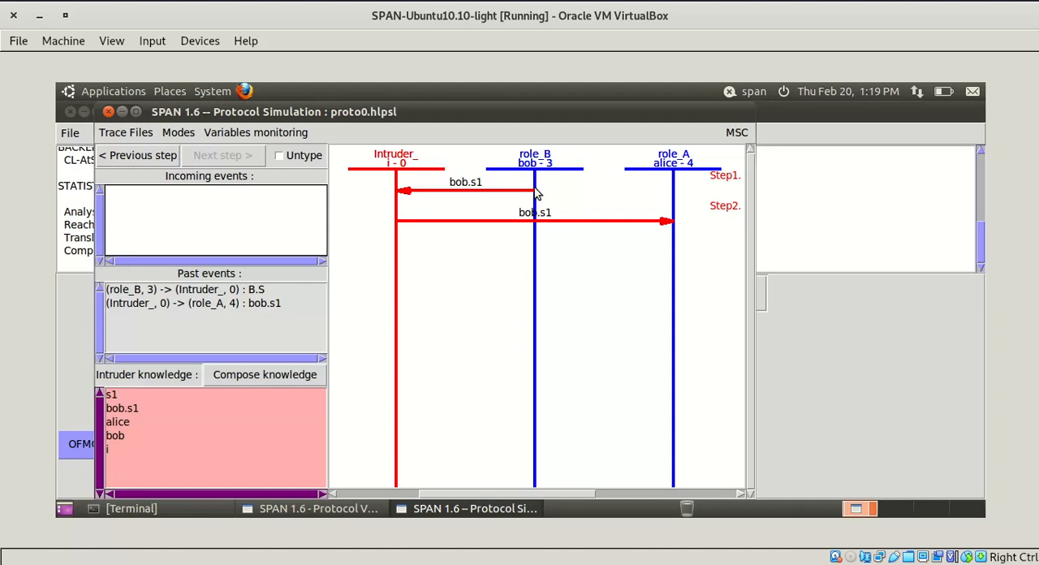
{"action": "mouse_move", "coordinate": [666, 241]}
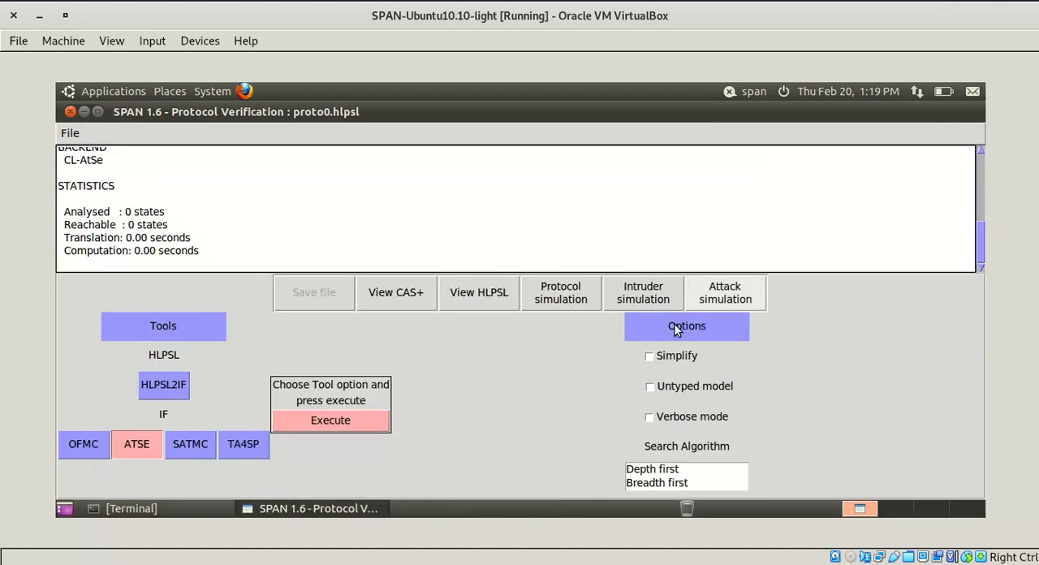
Request an attack simulation, which reports no attack trace since the result was not UNSAFE
{"action": "left_click", "coordinate": [724, 292]}
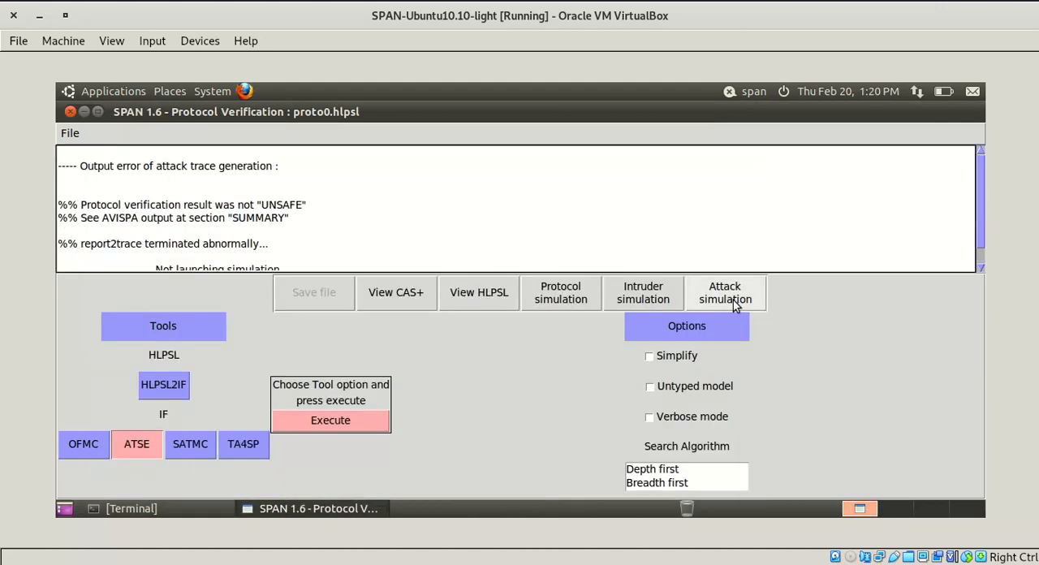
{"action": "mouse_move", "coordinate": [929, 394]}
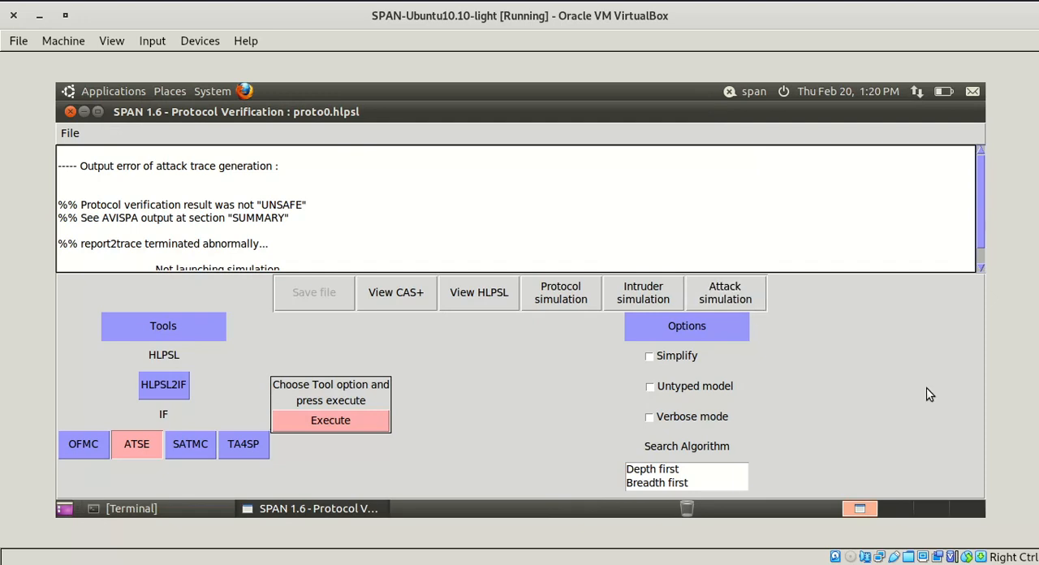
{"action": "mouse_move", "coordinate": [724, 293]}
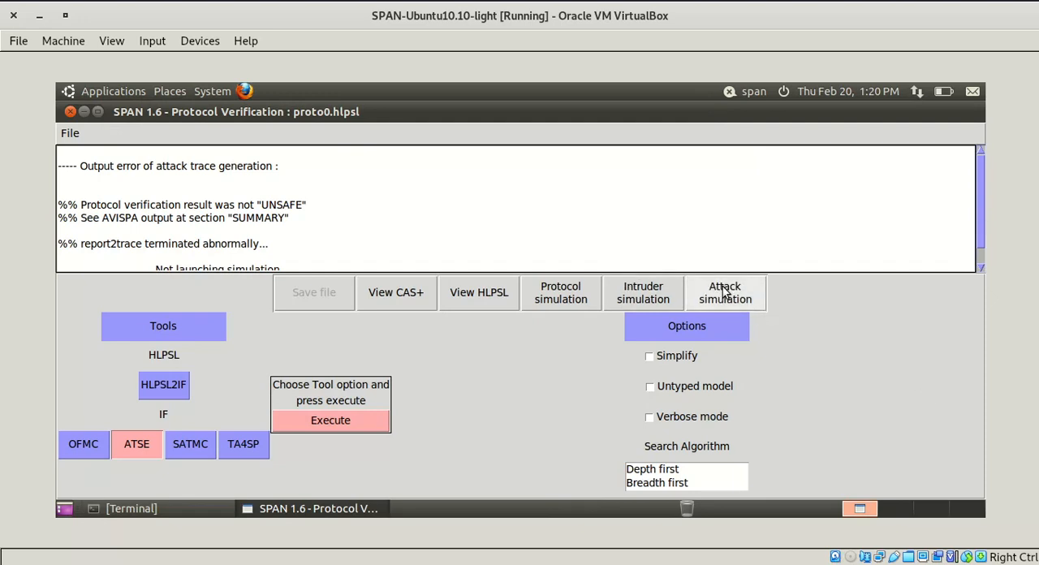
{"action": "mouse_move", "coordinate": [636, 307]}
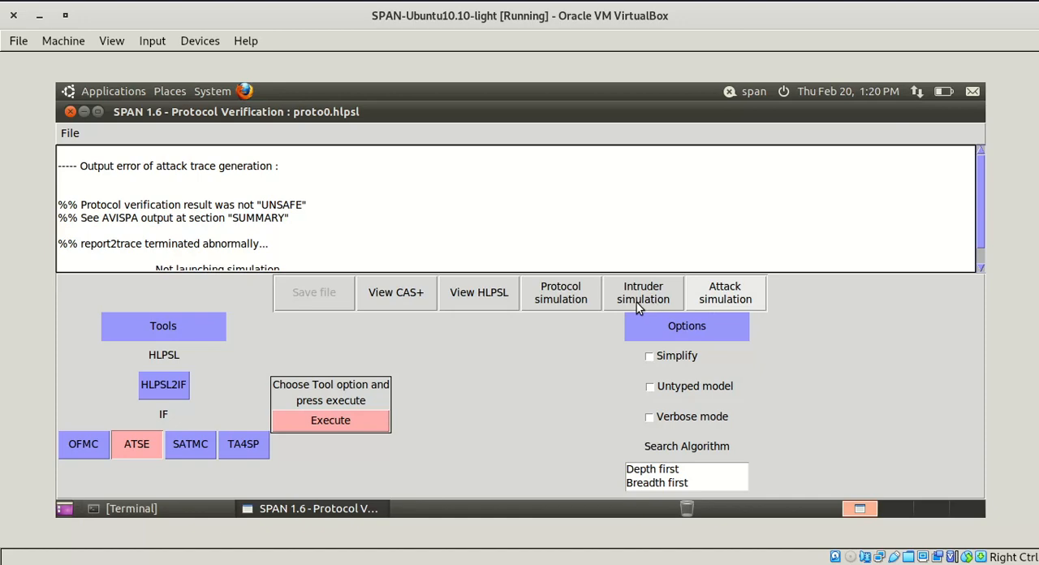
{"action": "left_click", "coordinate": [643, 292]}
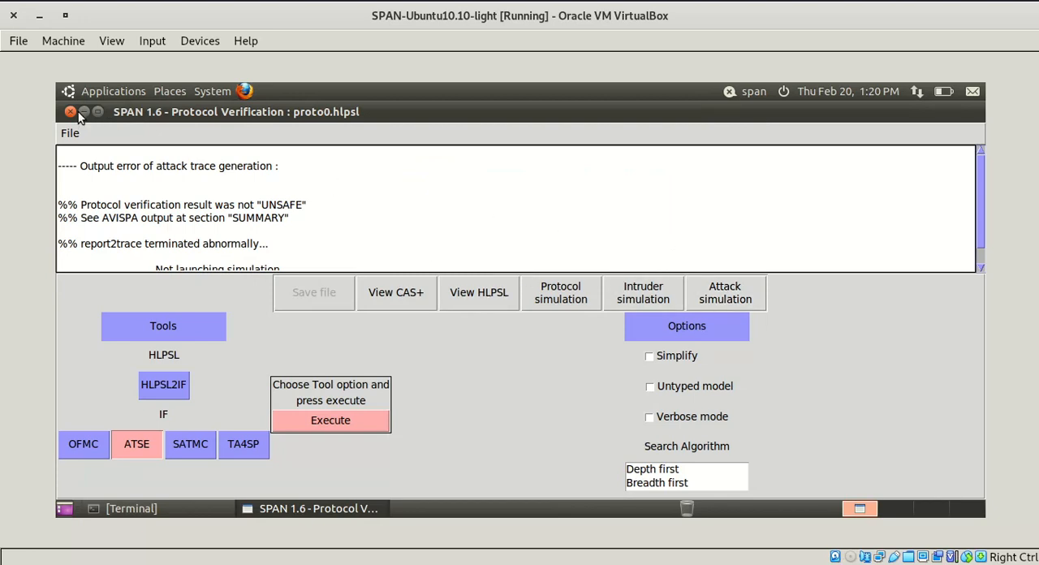
Close SPAN and show the SPAN+AVISPA Documentation folder from the desktop
{"action": "left_click", "coordinate": [72, 110]}
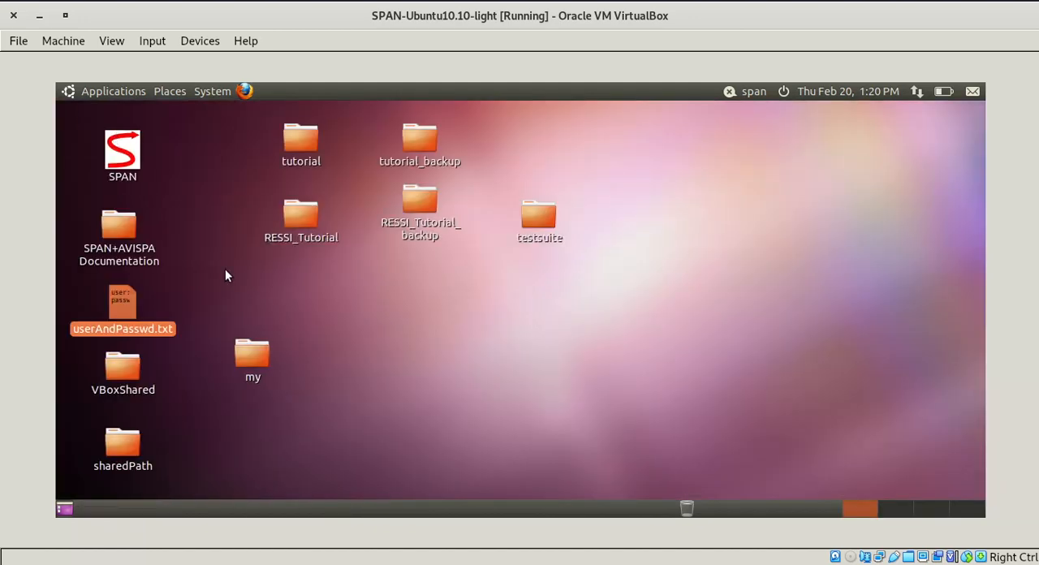
{"action": "mouse_move", "coordinate": [122, 226]}
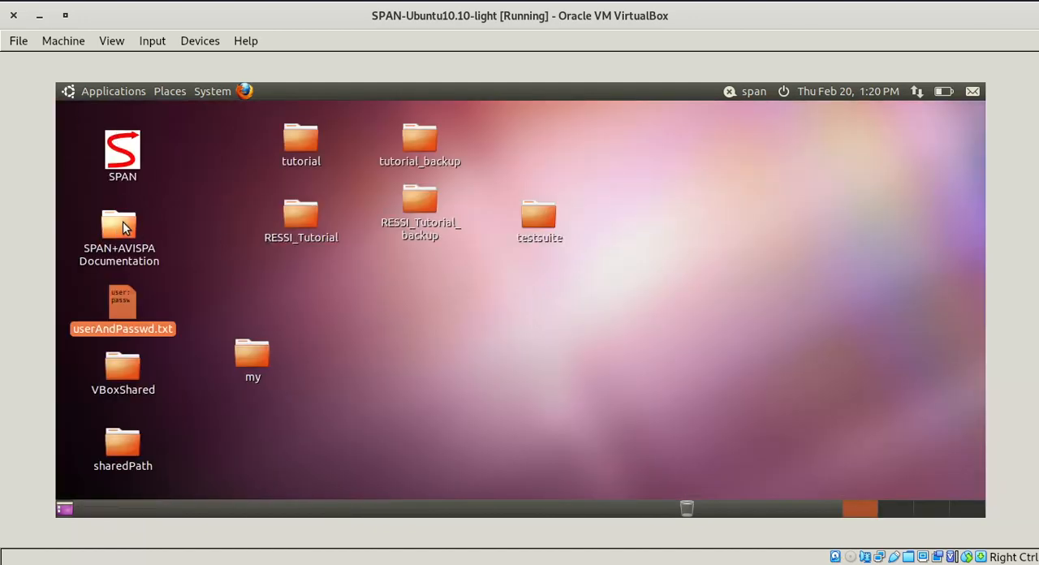
{"action": "double_click", "coordinate": [118, 224]}
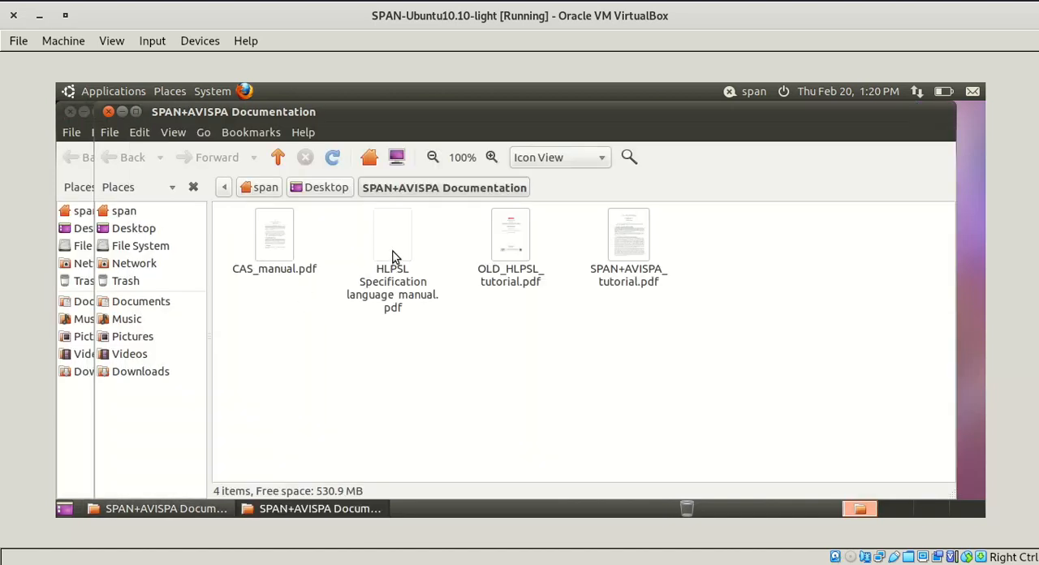
Select the HLPSL manual and CAS_manual.pdf among the four PDFs, then clear the selection
{"action": "left_click", "coordinate": [393, 236]}
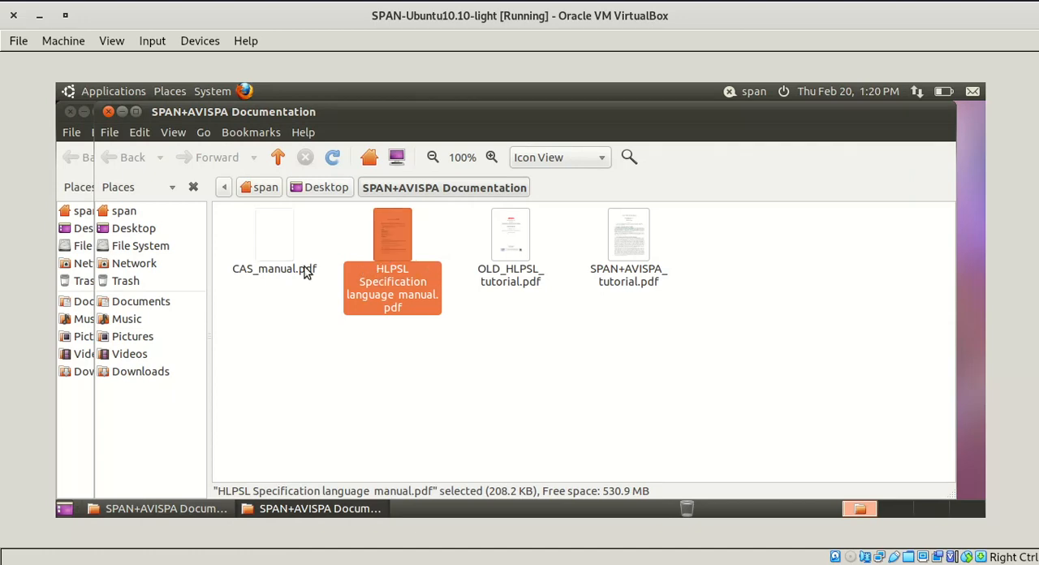
{"action": "left_click", "coordinate": [273, 240]}
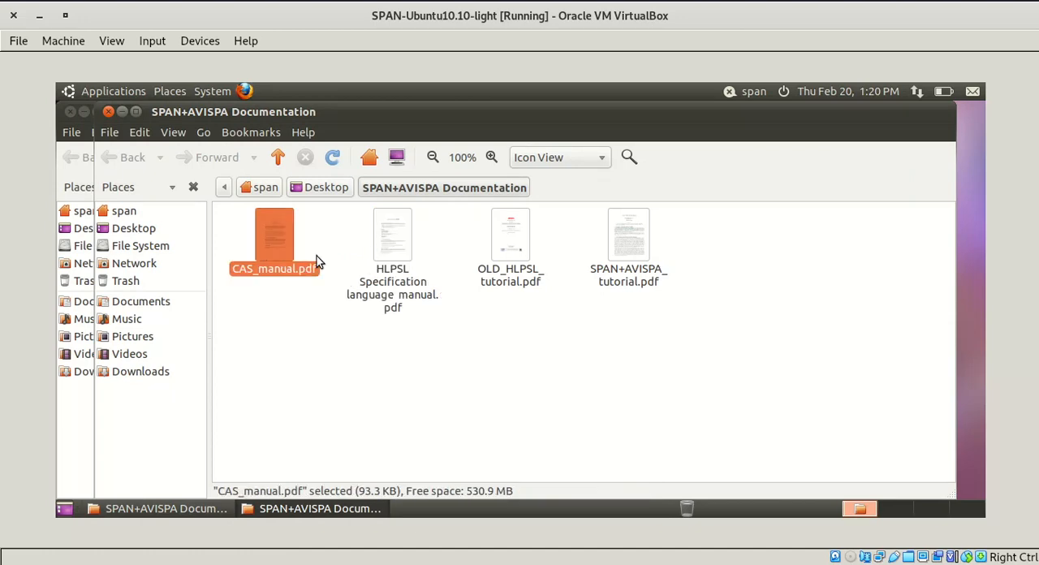
{"action": "mouse_move", "coordinate": [501, 303]}
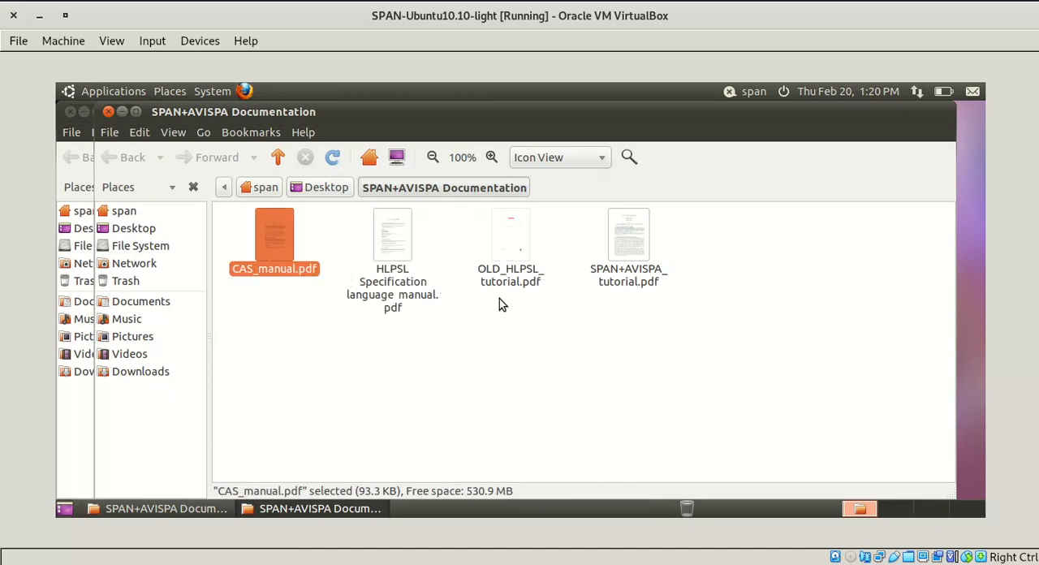
{"action": "left_click", "coordinate": [403, 335]}
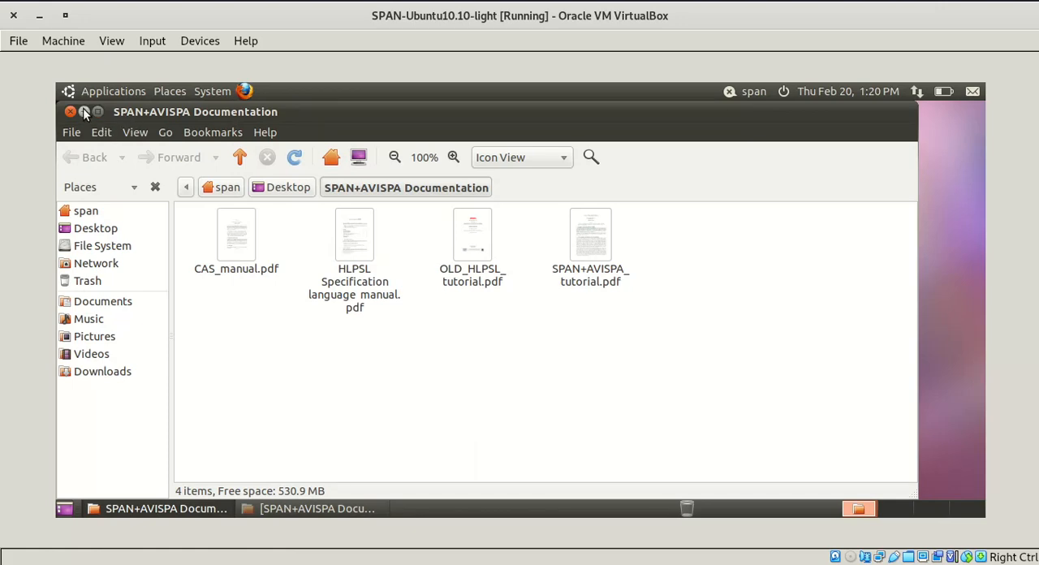
Close the documentation folder, leaving the Ubuntu desktop visible
{"action": "left_click", "coordinate": [84, 111]}
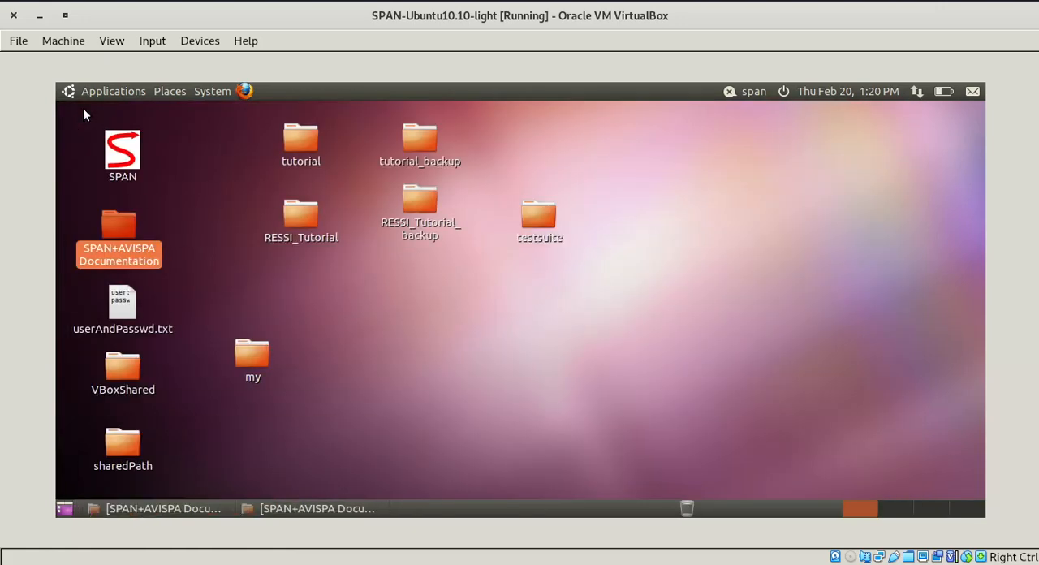
{"action": "mouse_move", "coordinate": [455, 178]}
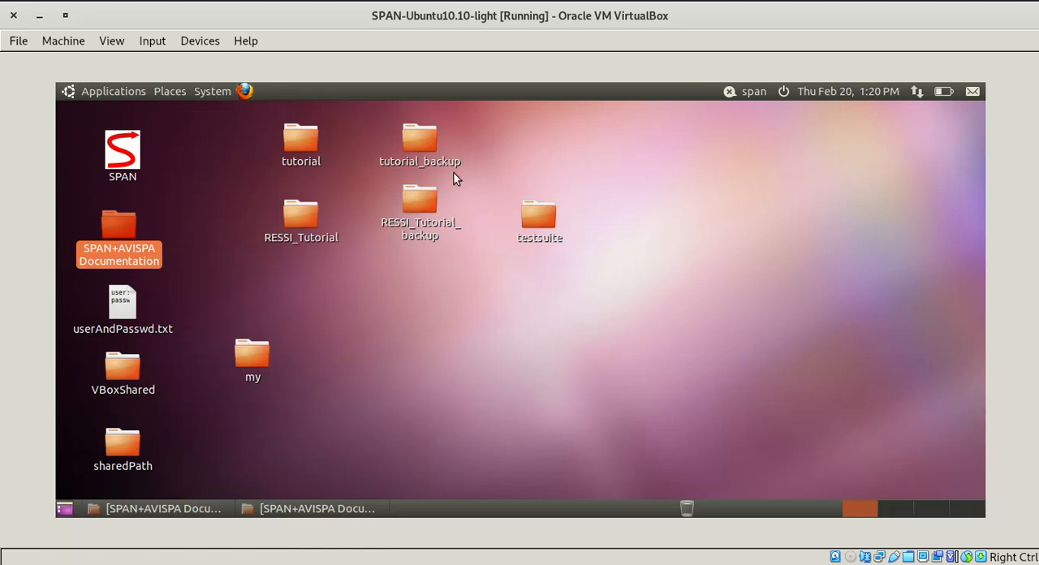
{"action": "mouse_move", "coordinate": [848, 91]}
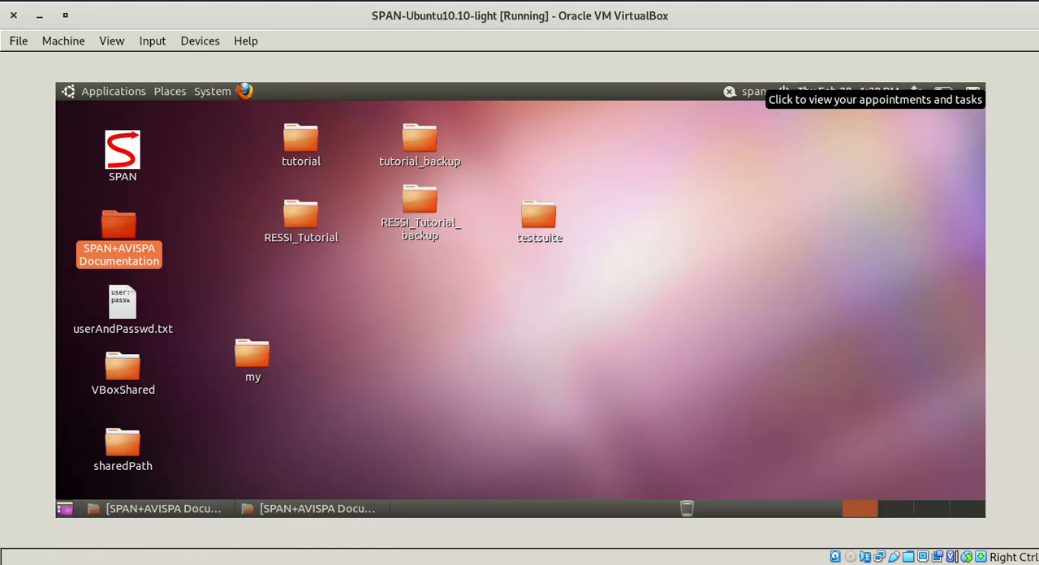
{"action": "mouse_move", "coordinate": [740, 114]}
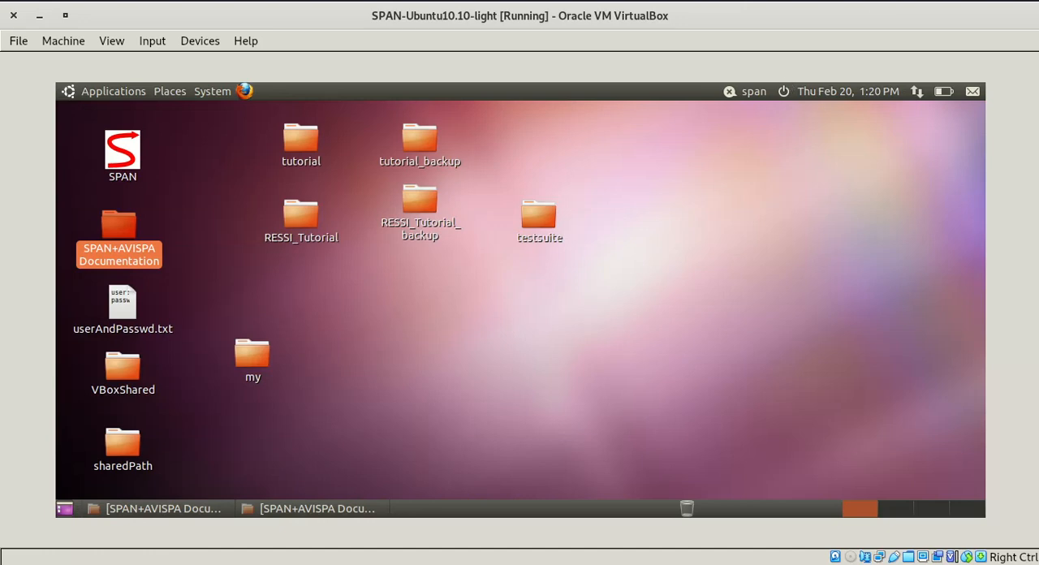
{"action": "left_click", "coordinate": [897, 3]}
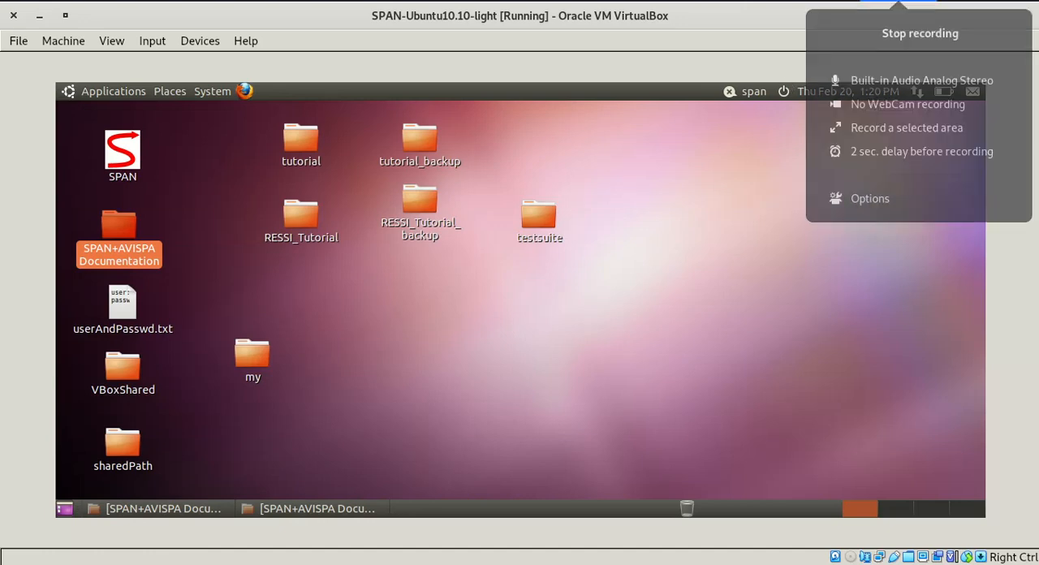